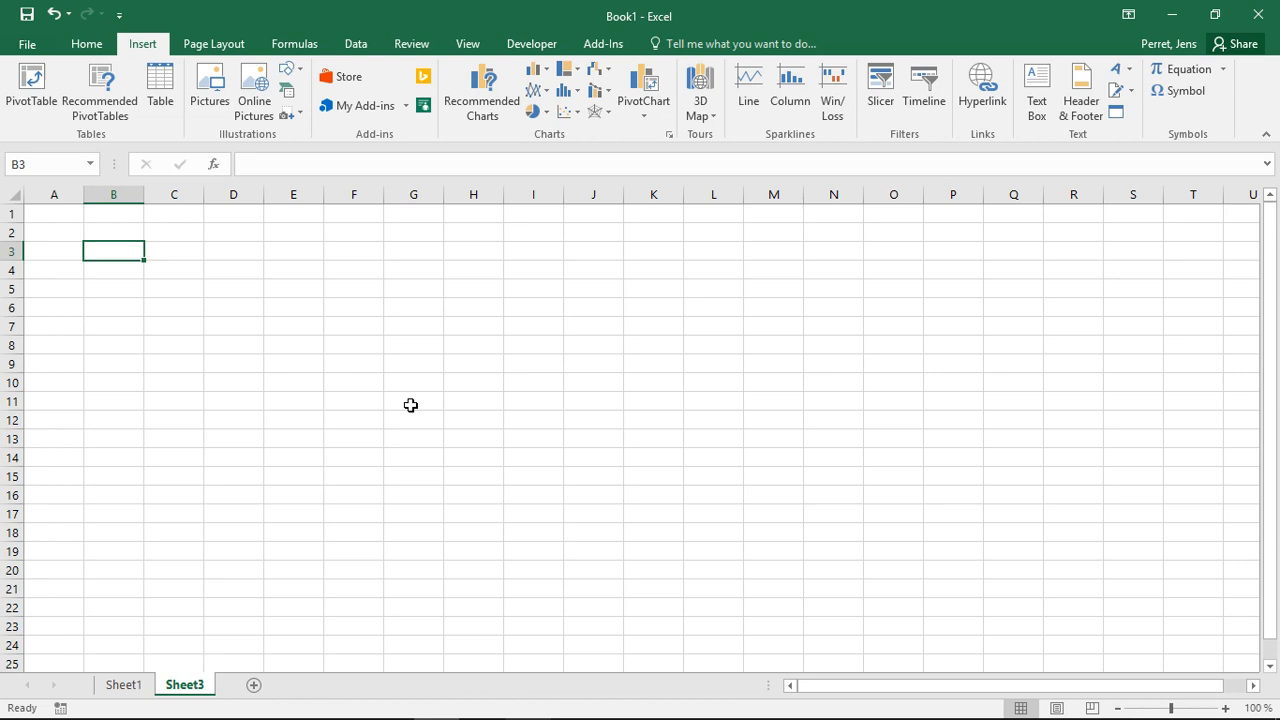
- Enter the inputs Mean = 2 in row 3 and x = 3 in row 2
text(Mean)
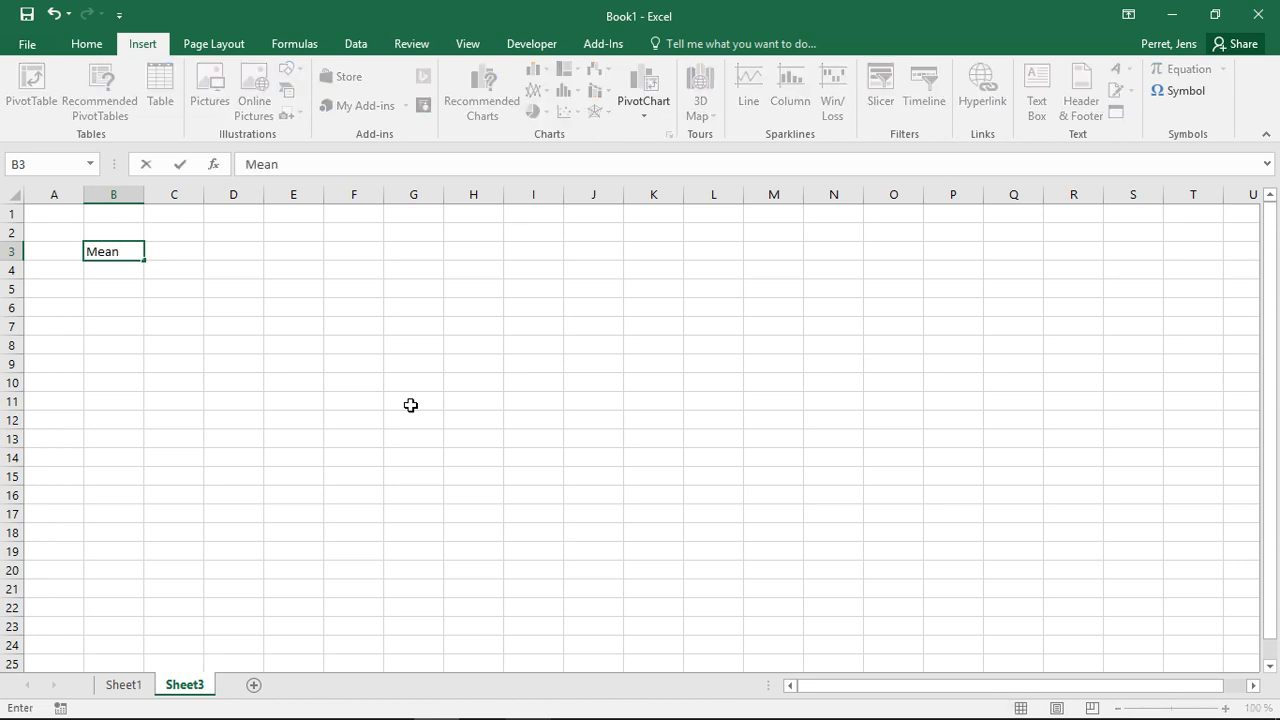
text(2)
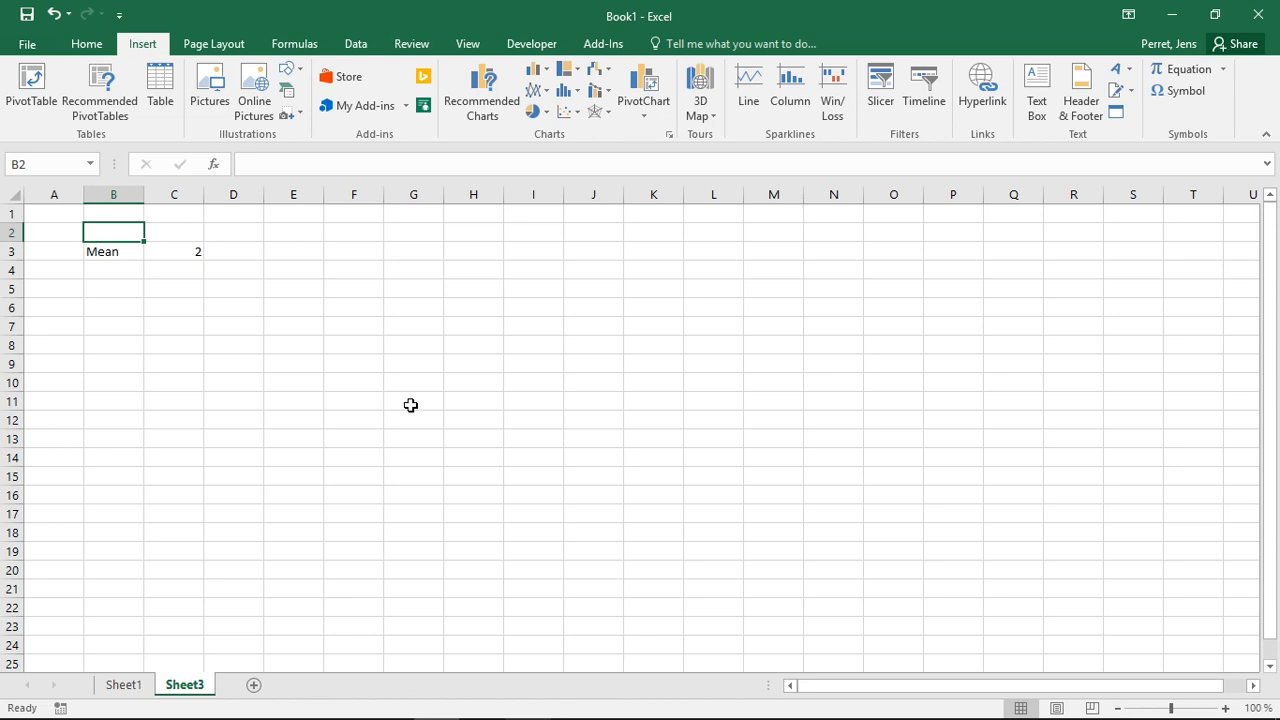
text(x)
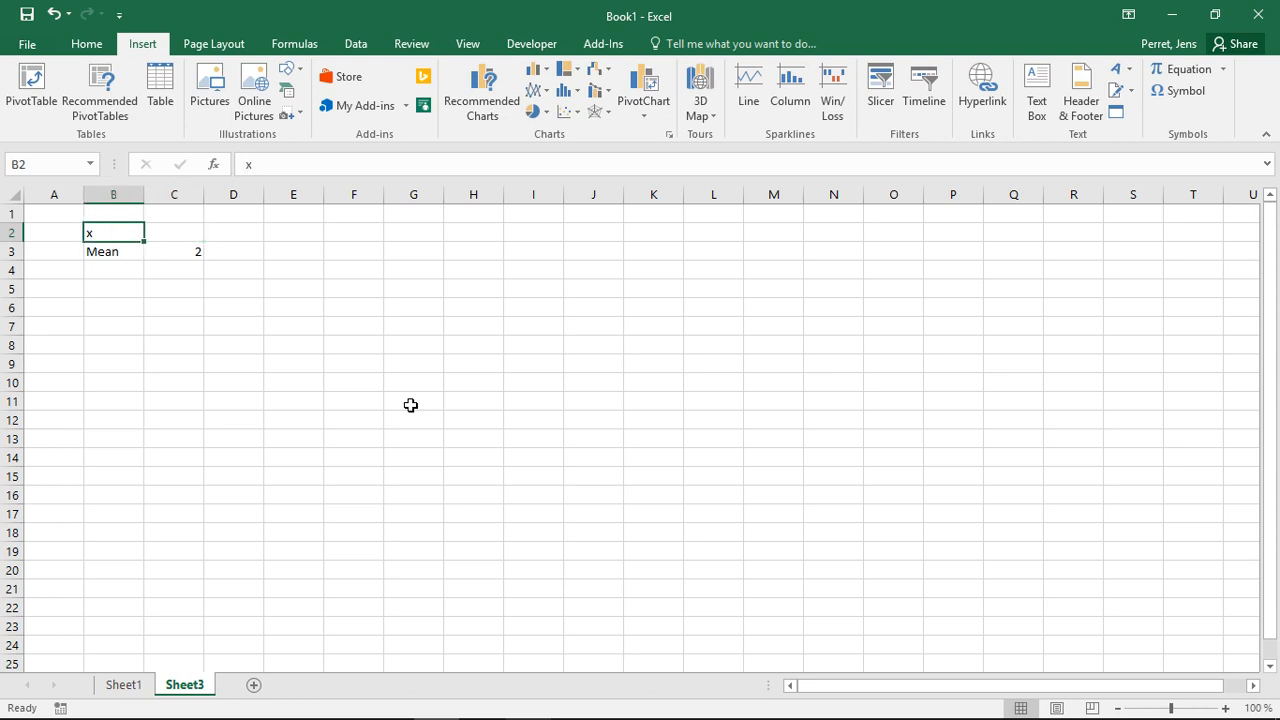
click(174, 232)
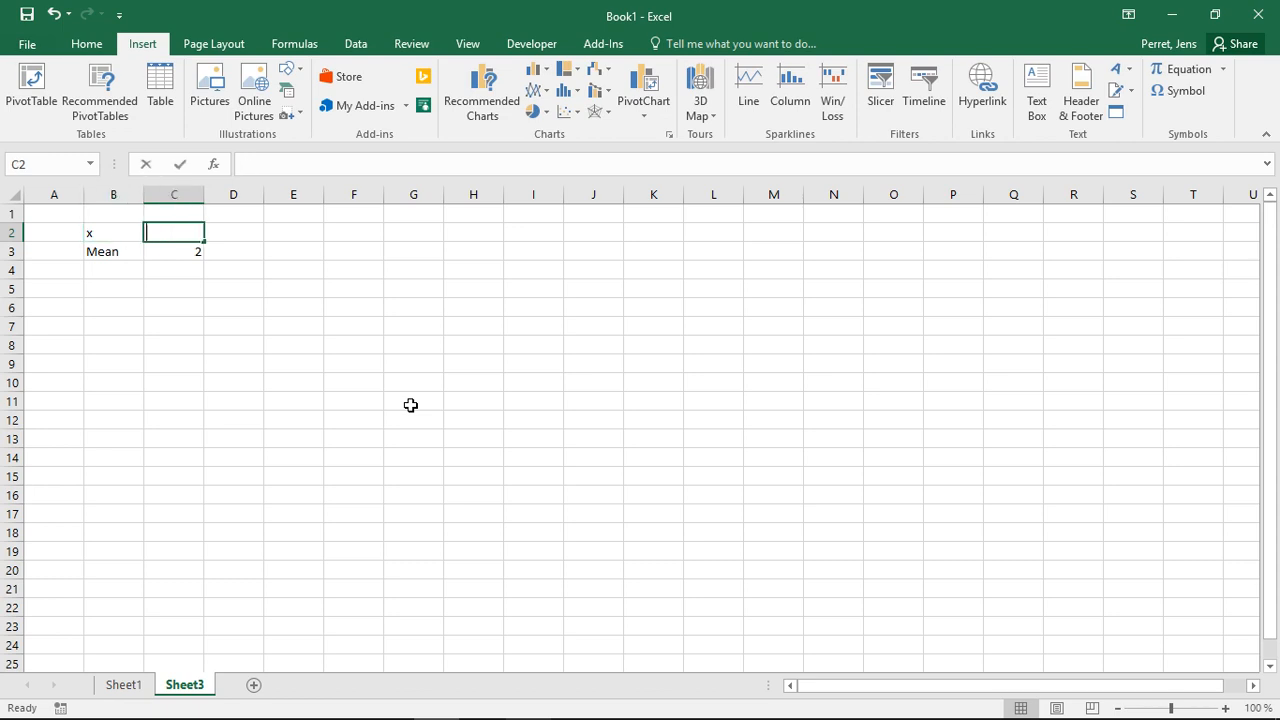
text(3)
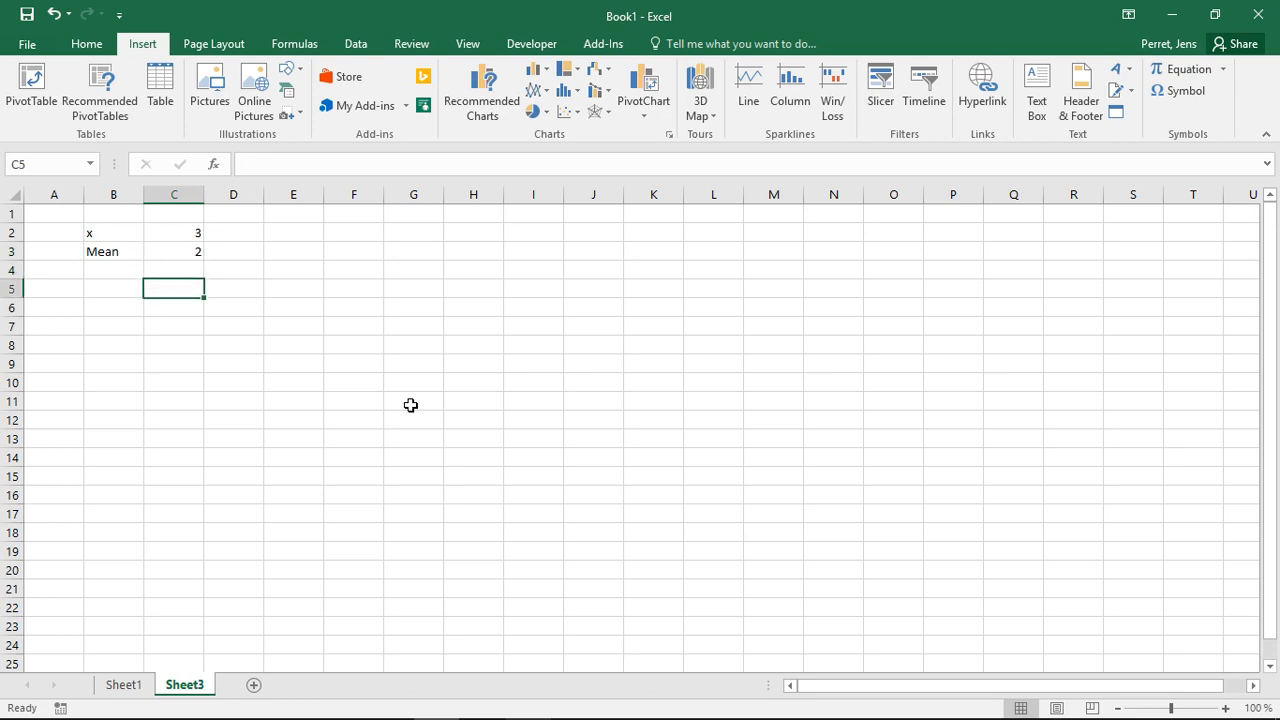
- Add the label P(X=3) in B5 and select its result cell C5
text(P)
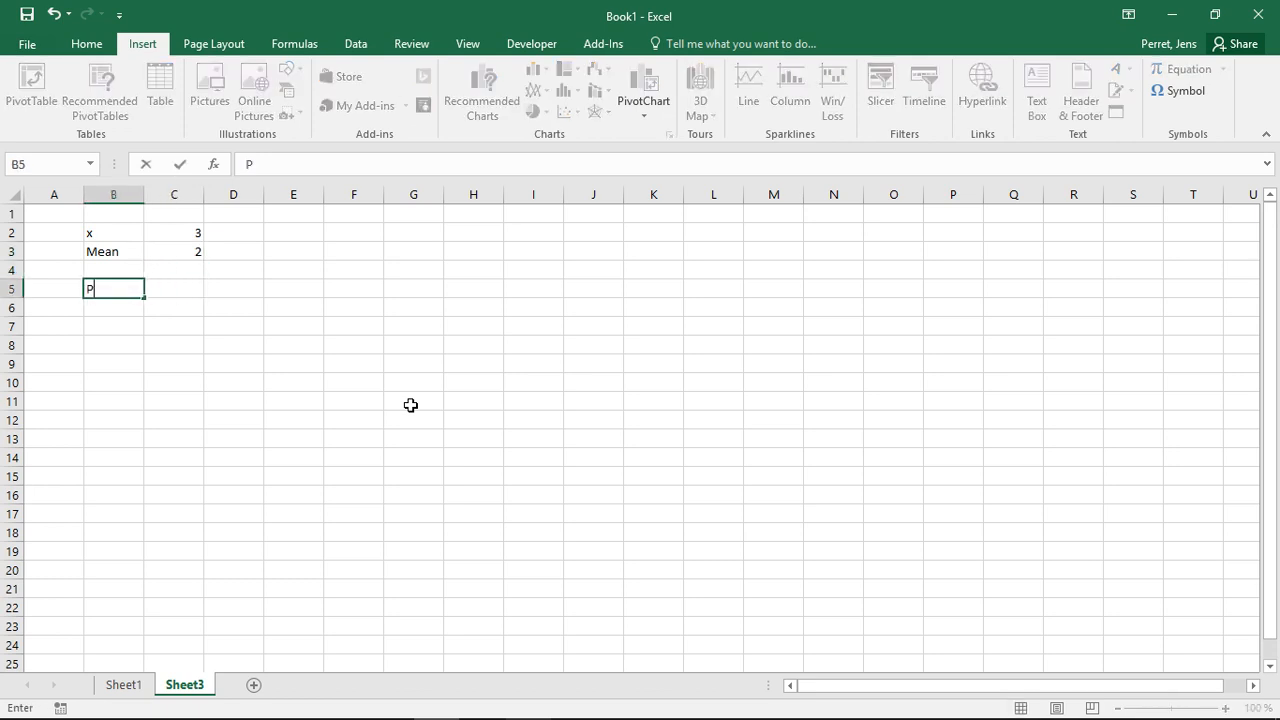
text(()
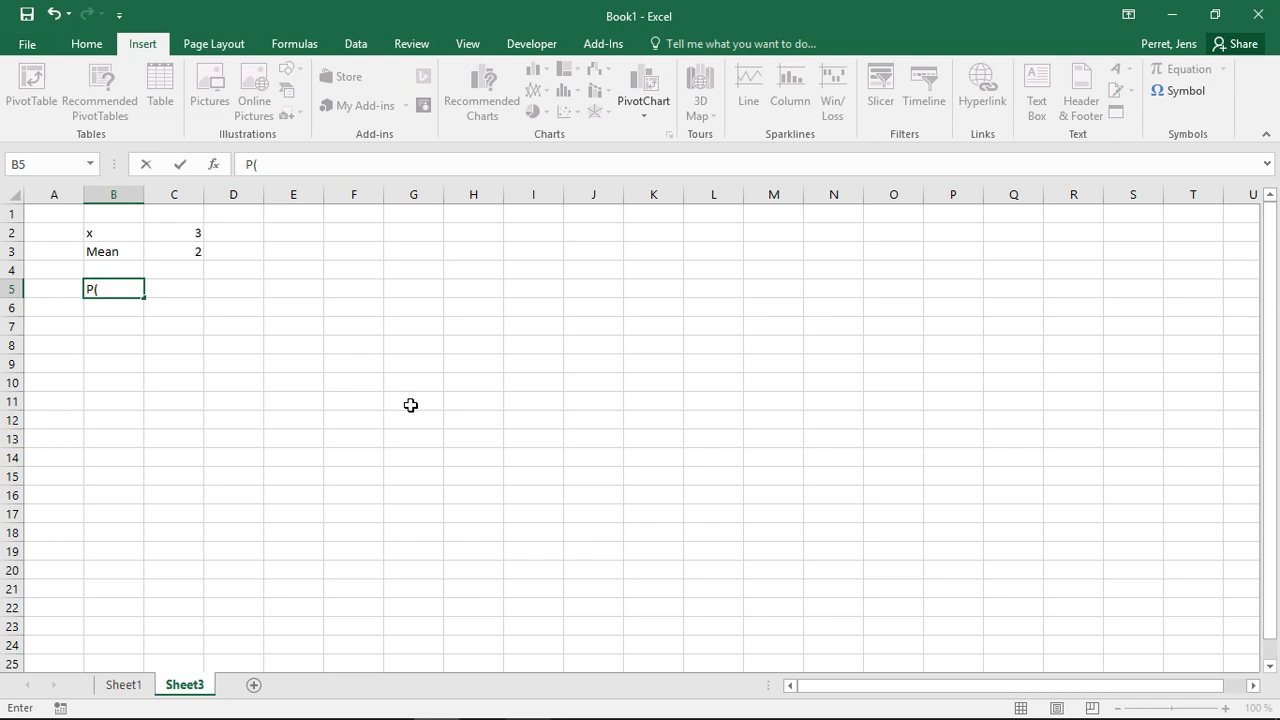
text(X=3)
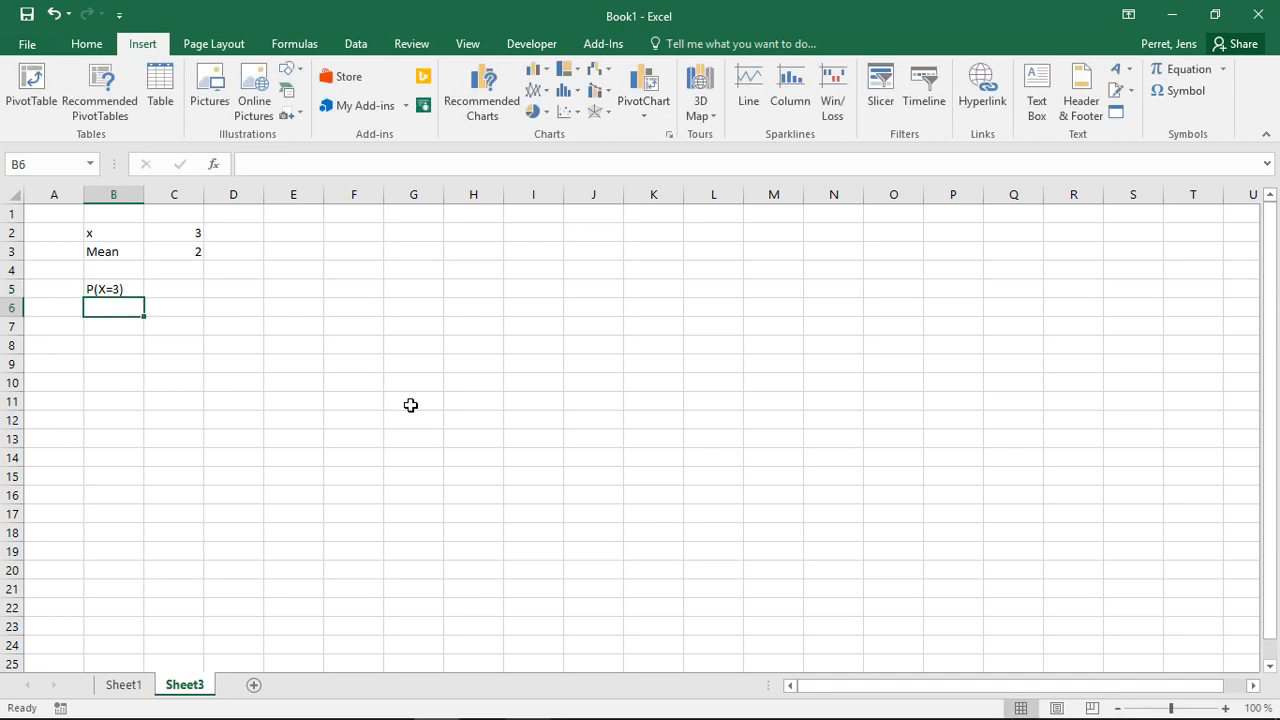
click(174, 251)
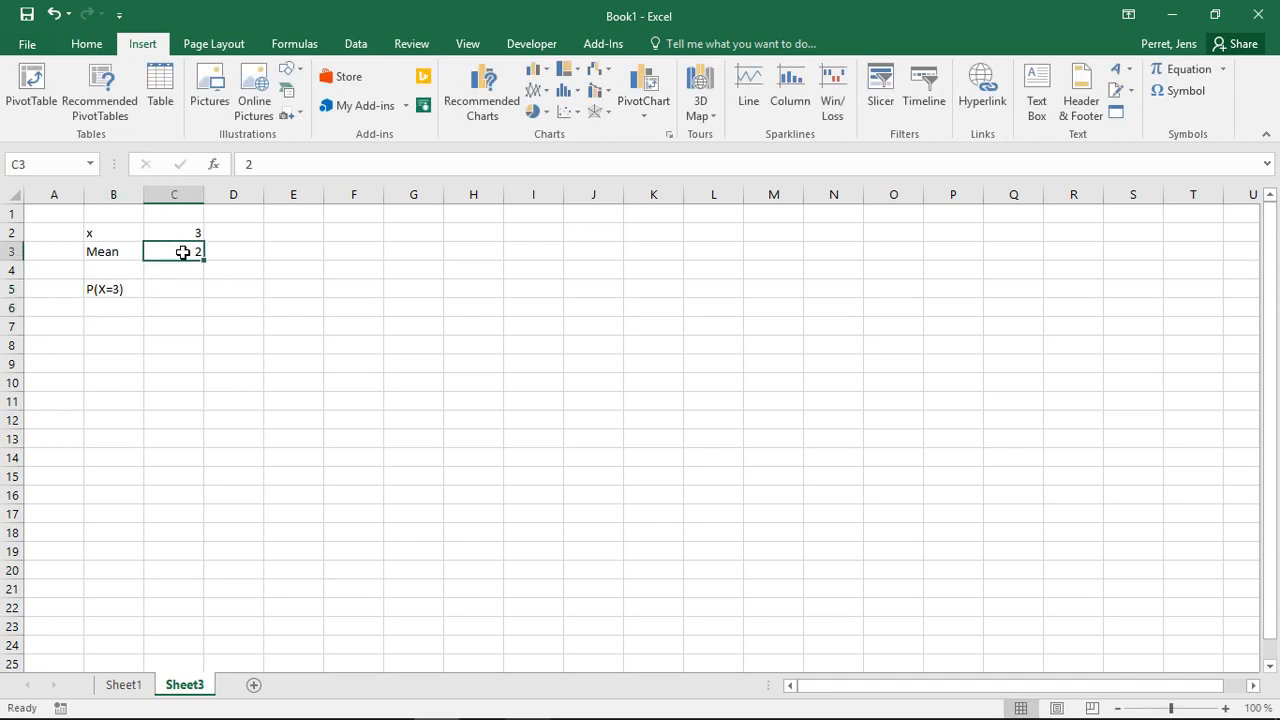
click(173, 289)
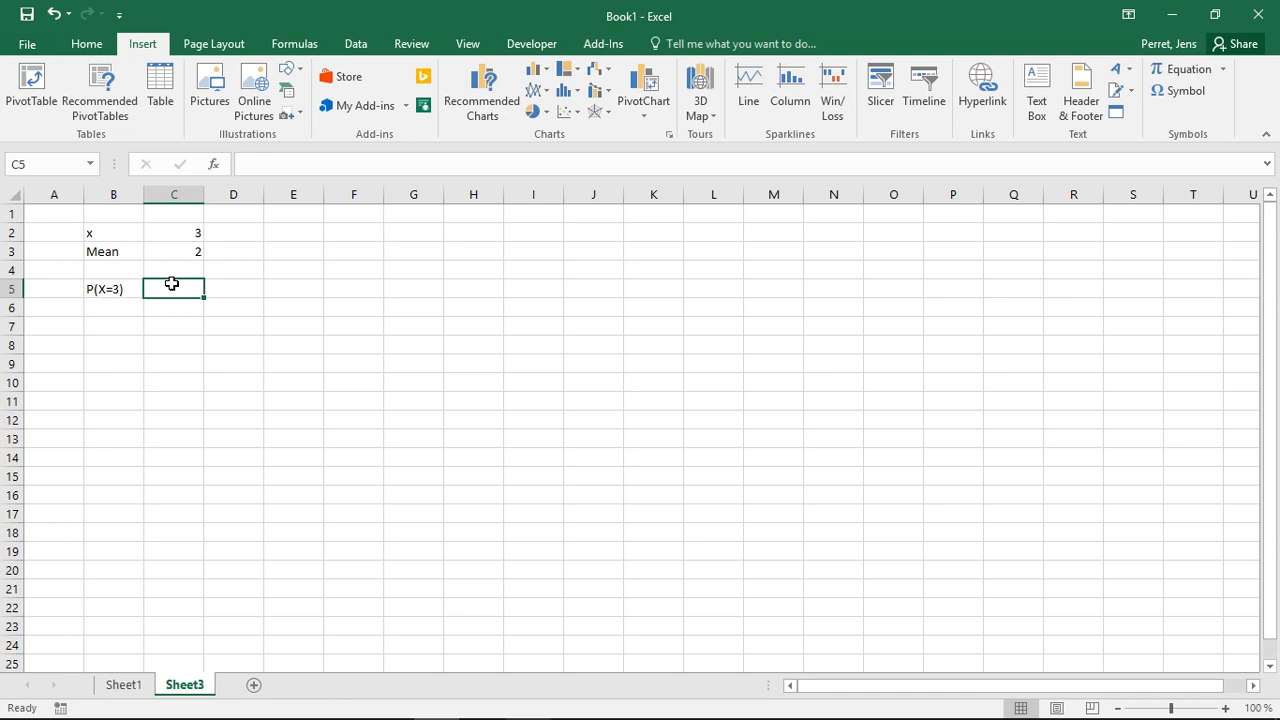
- Enter =POISSON.DIST(C2;C3;FALSE) in C5 to get P(X=3) = 0.180447
text(=)
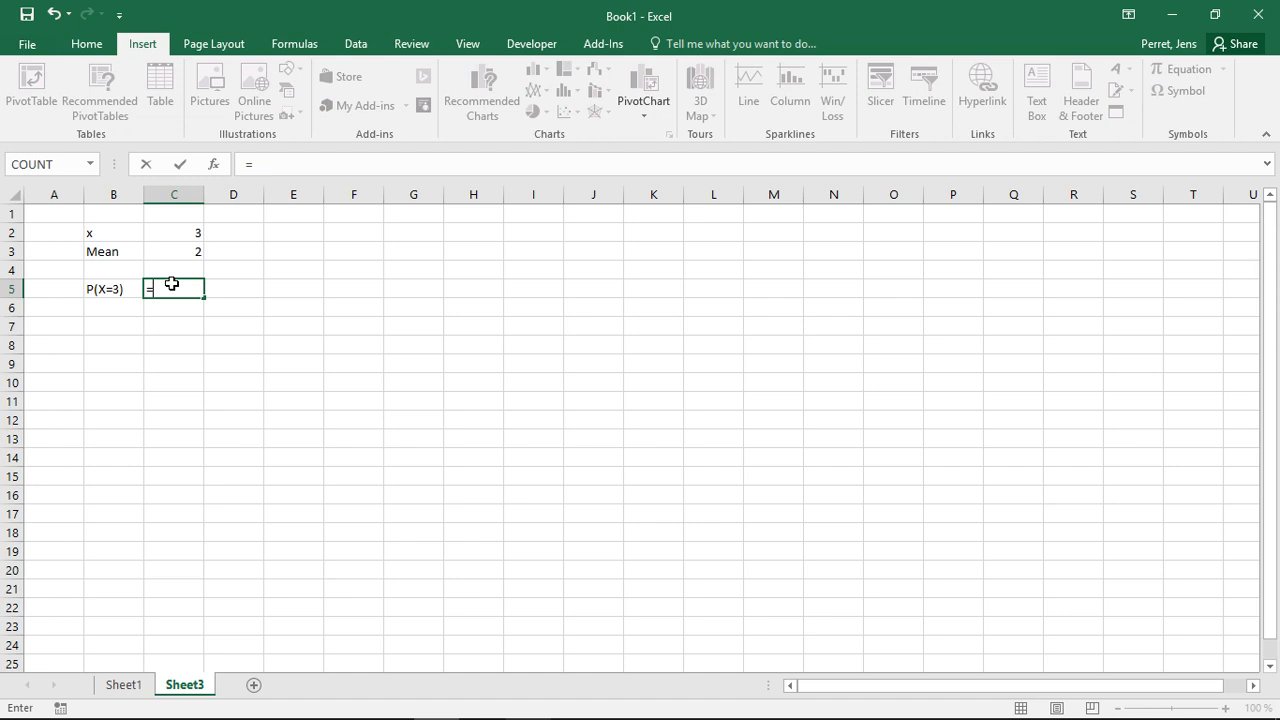
text(poisso)
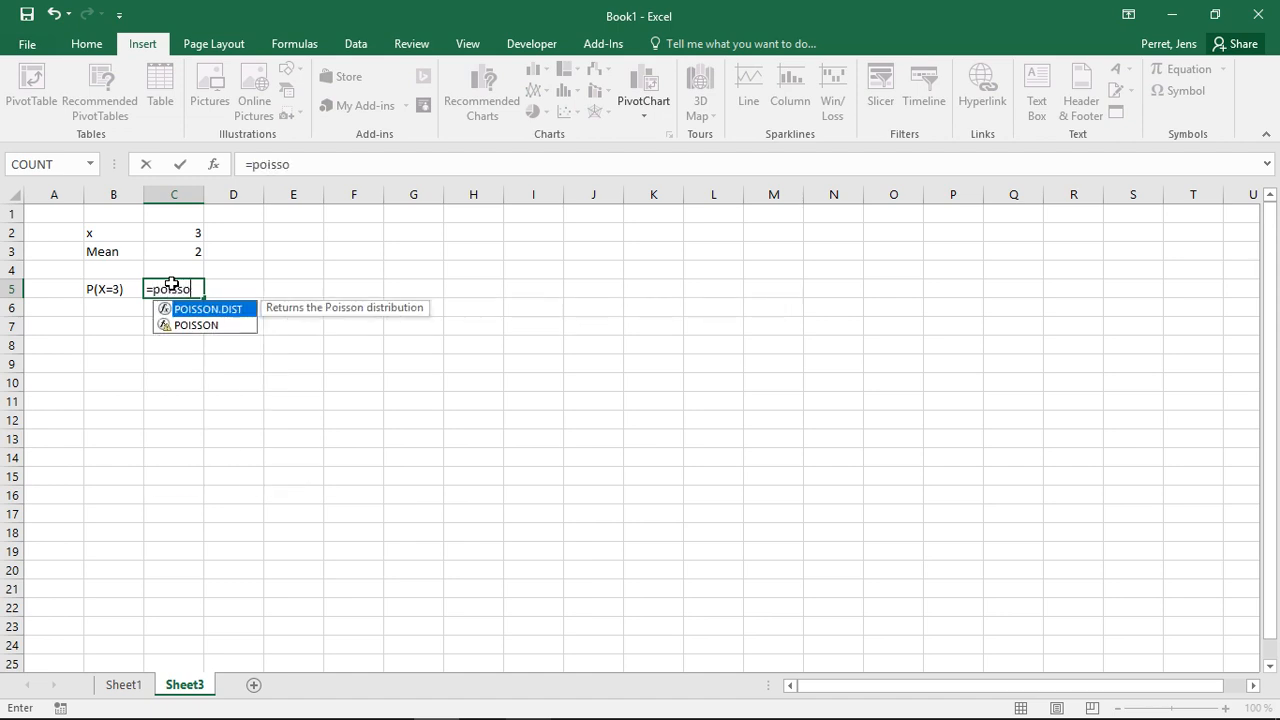
text(n.dist()
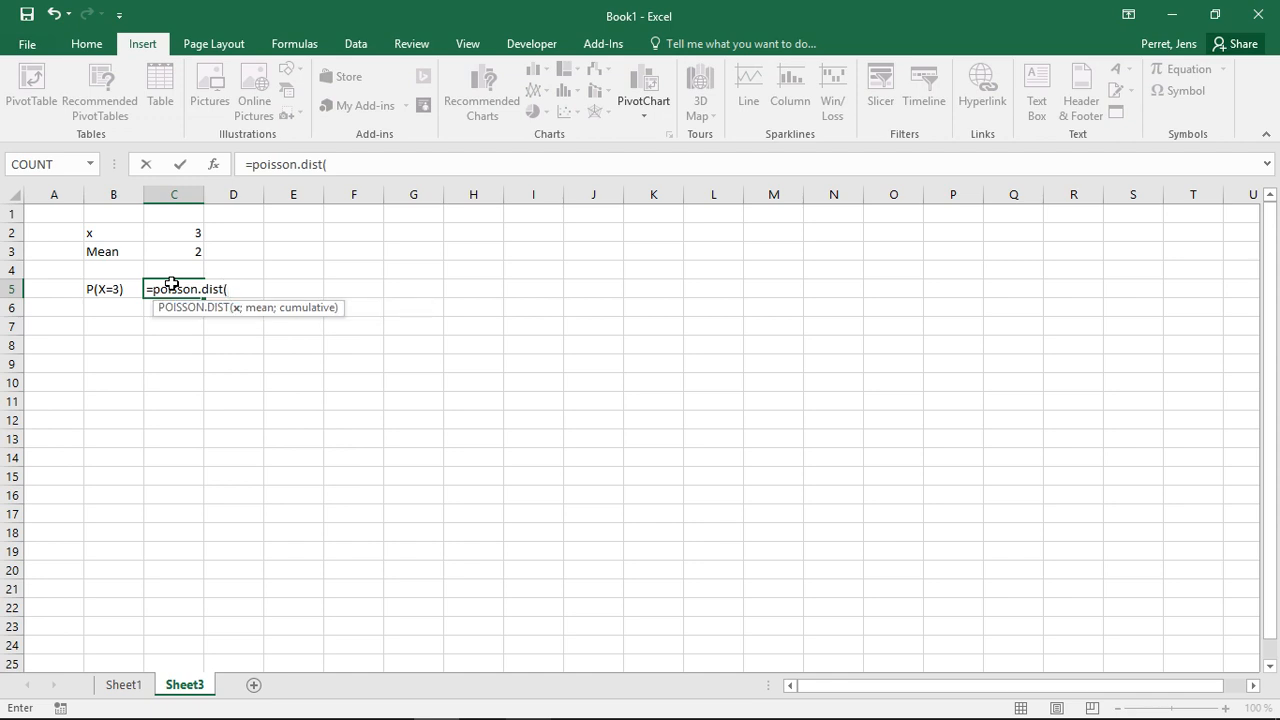
mouse_move(262, 308)
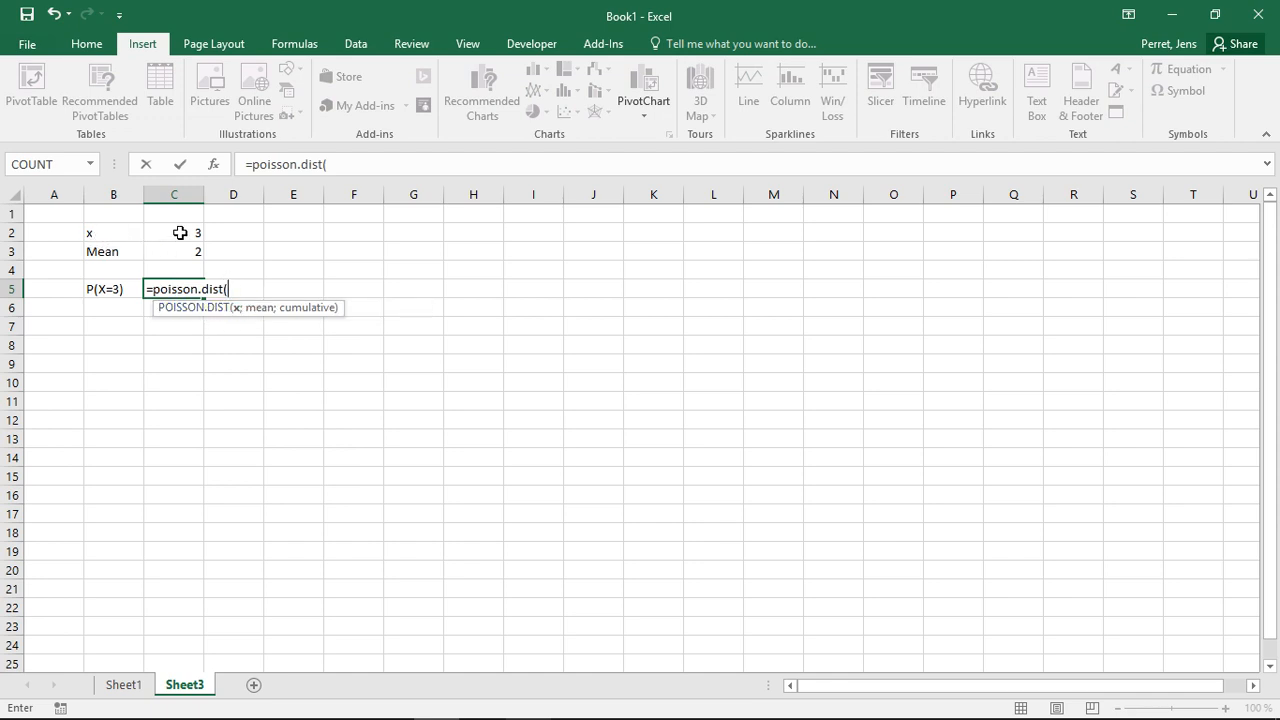
click(173, 232)
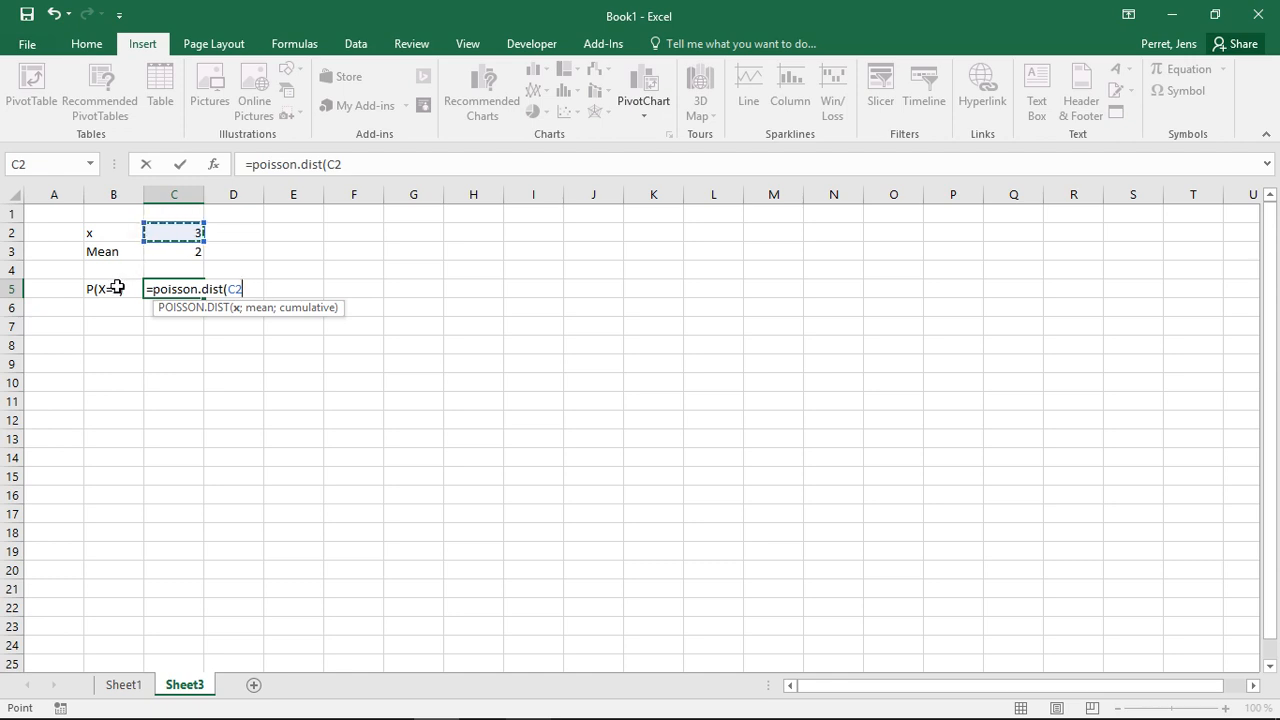
text(;)
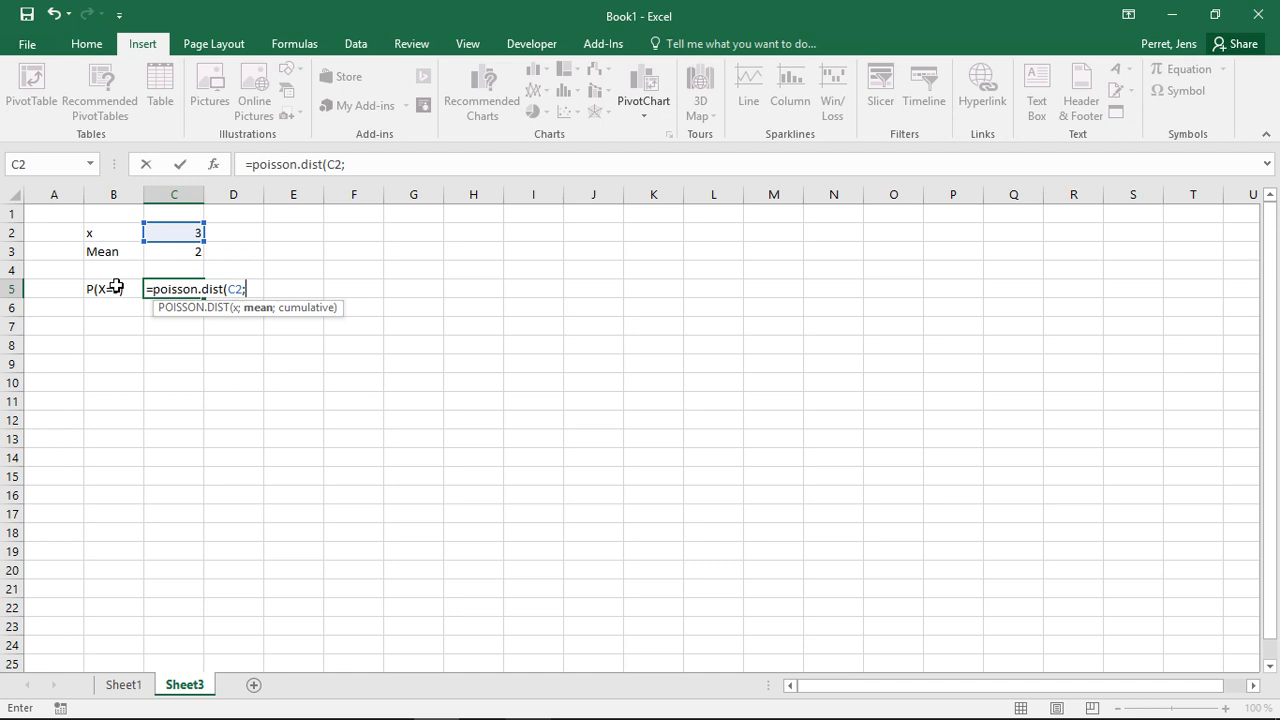
click(174, 251)
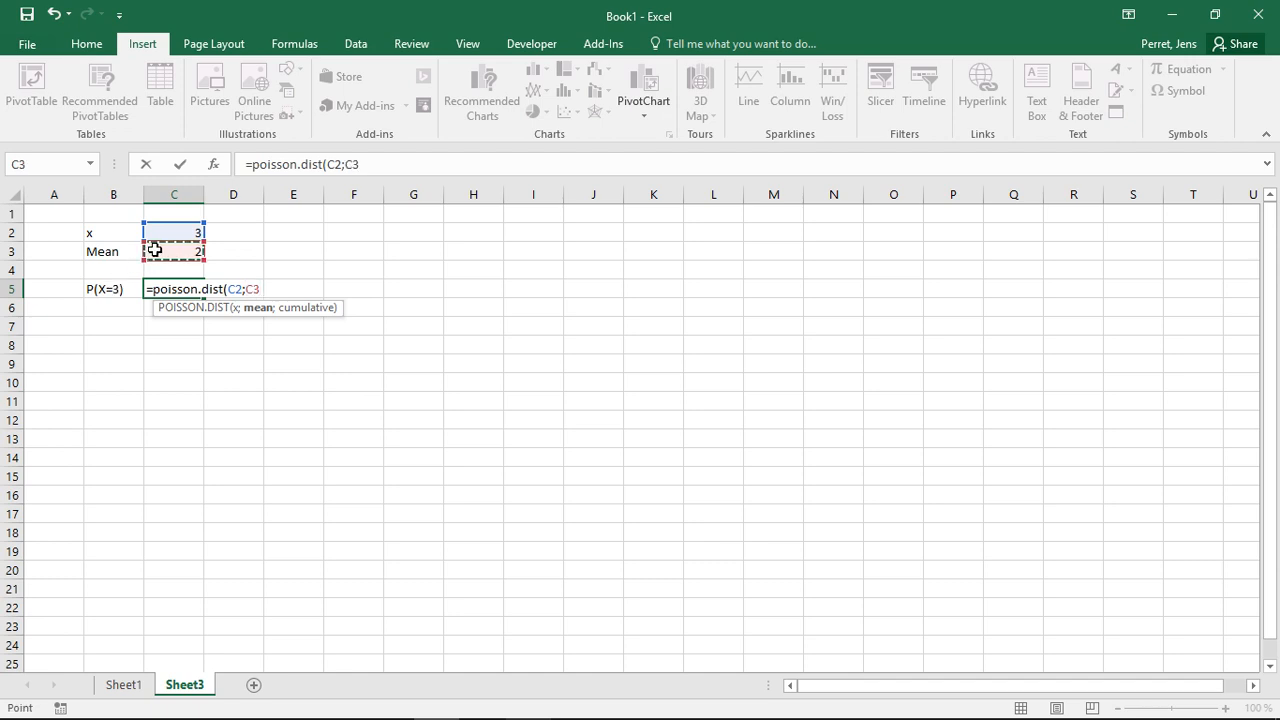
text(;)
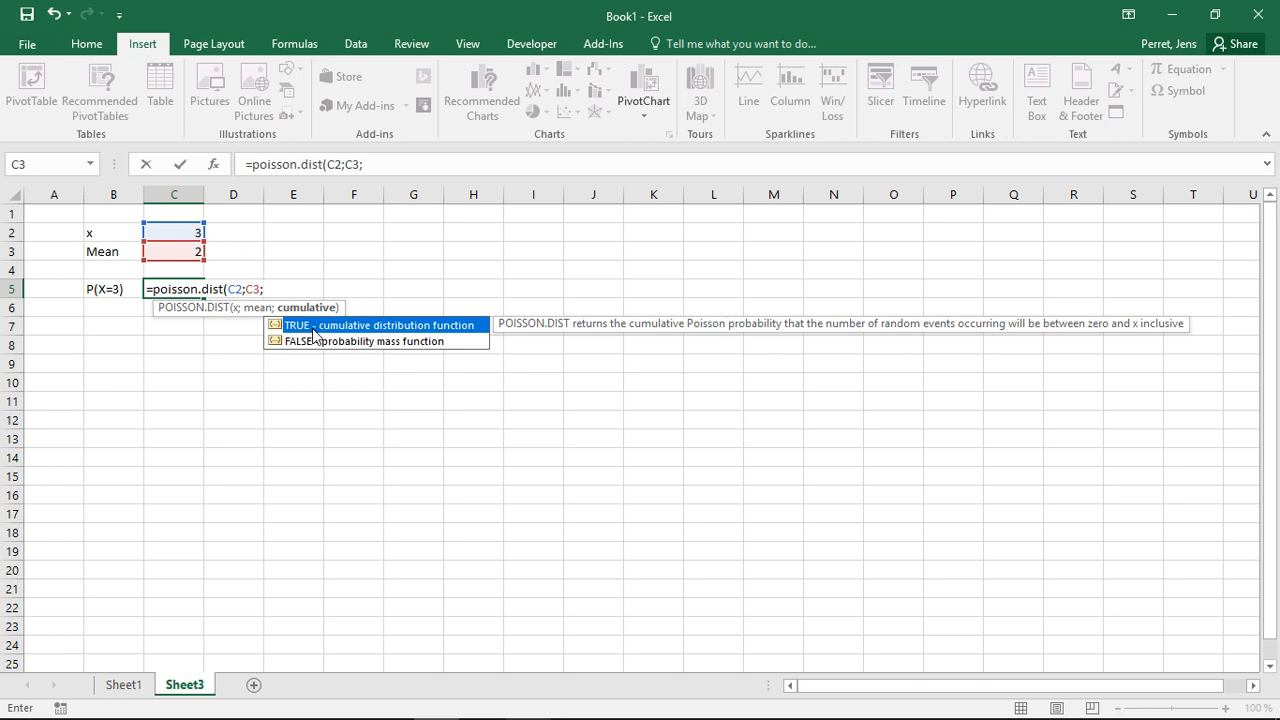
mouse_move(330, 343)
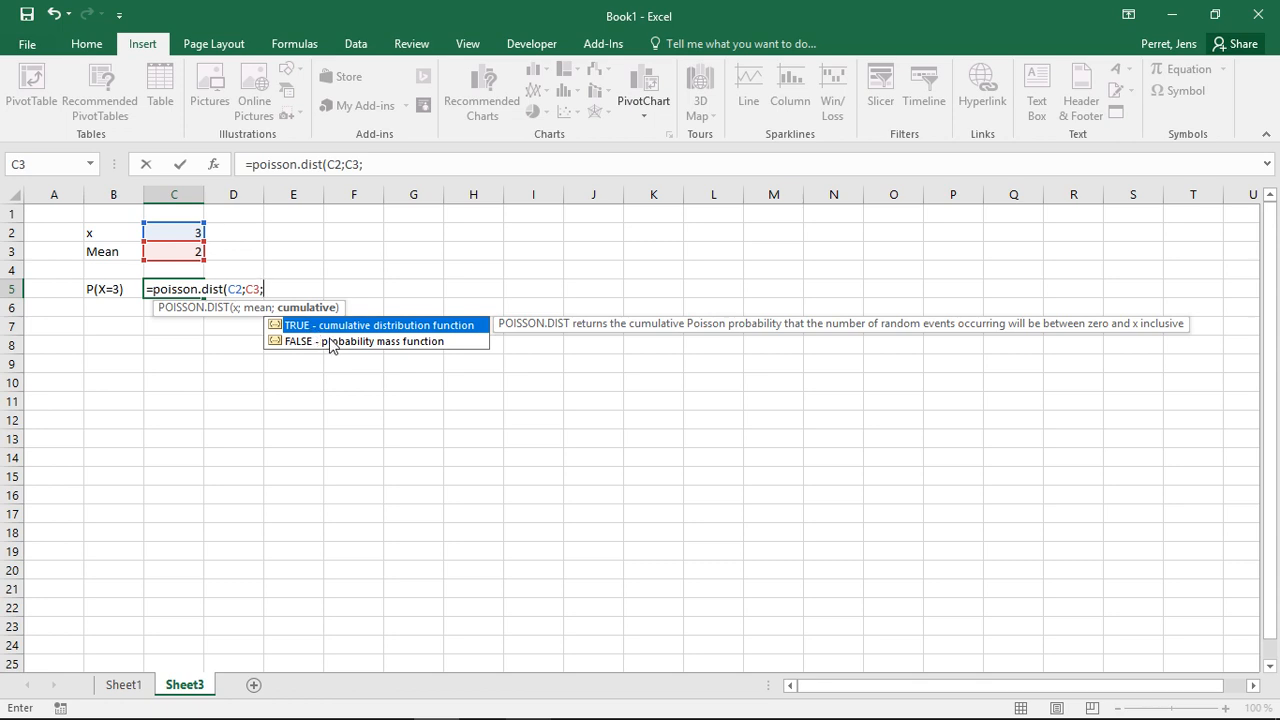
mouse_move(333, 351)
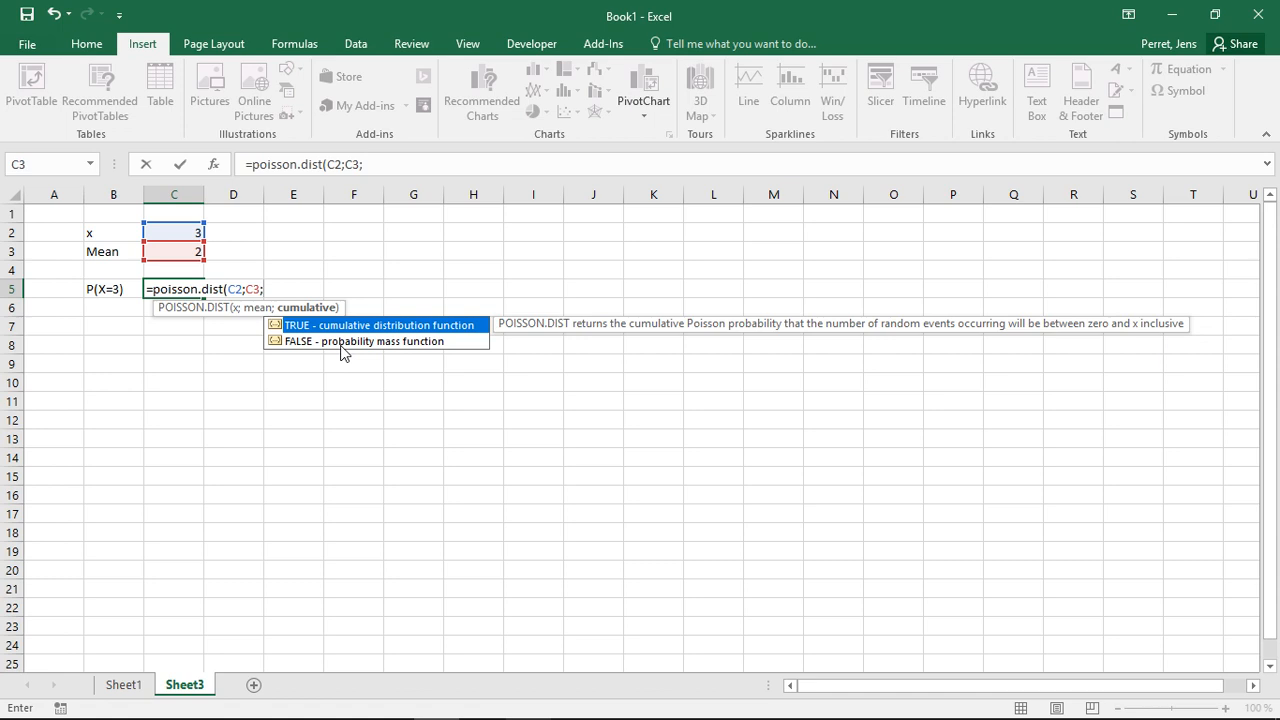
text(FALSE)
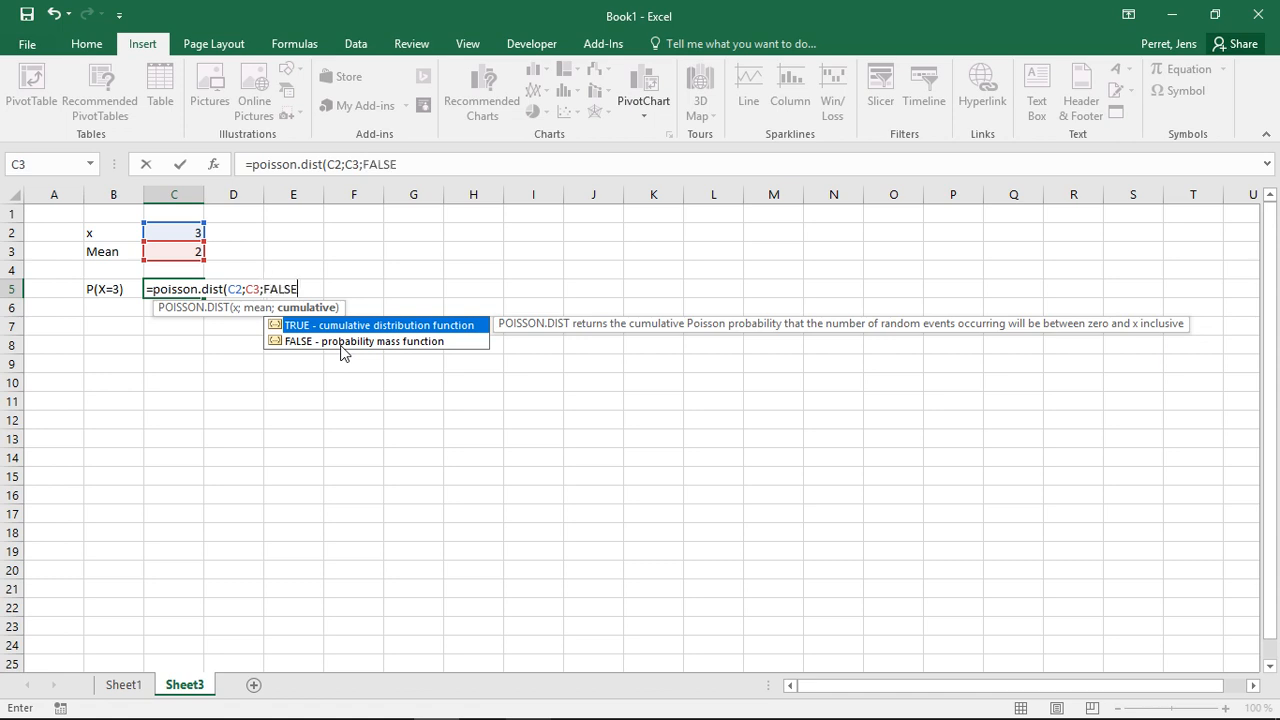
key(Enter)
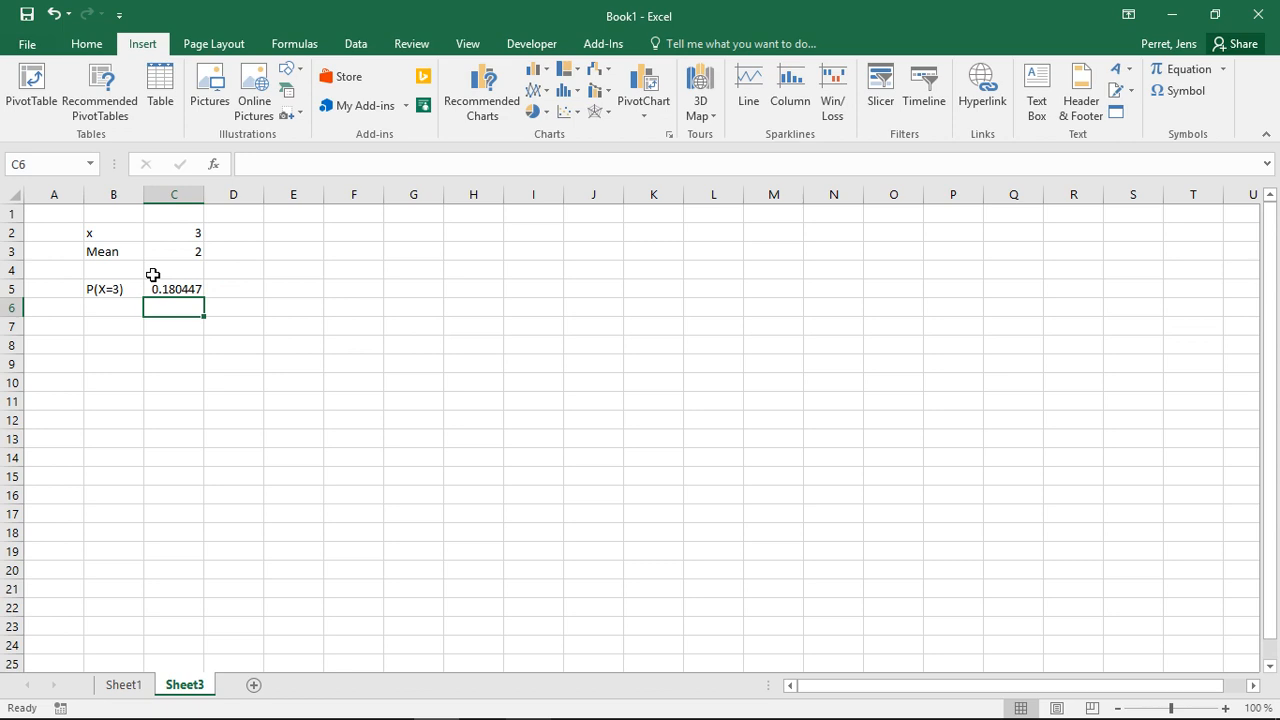
mouse_move(180, 252)
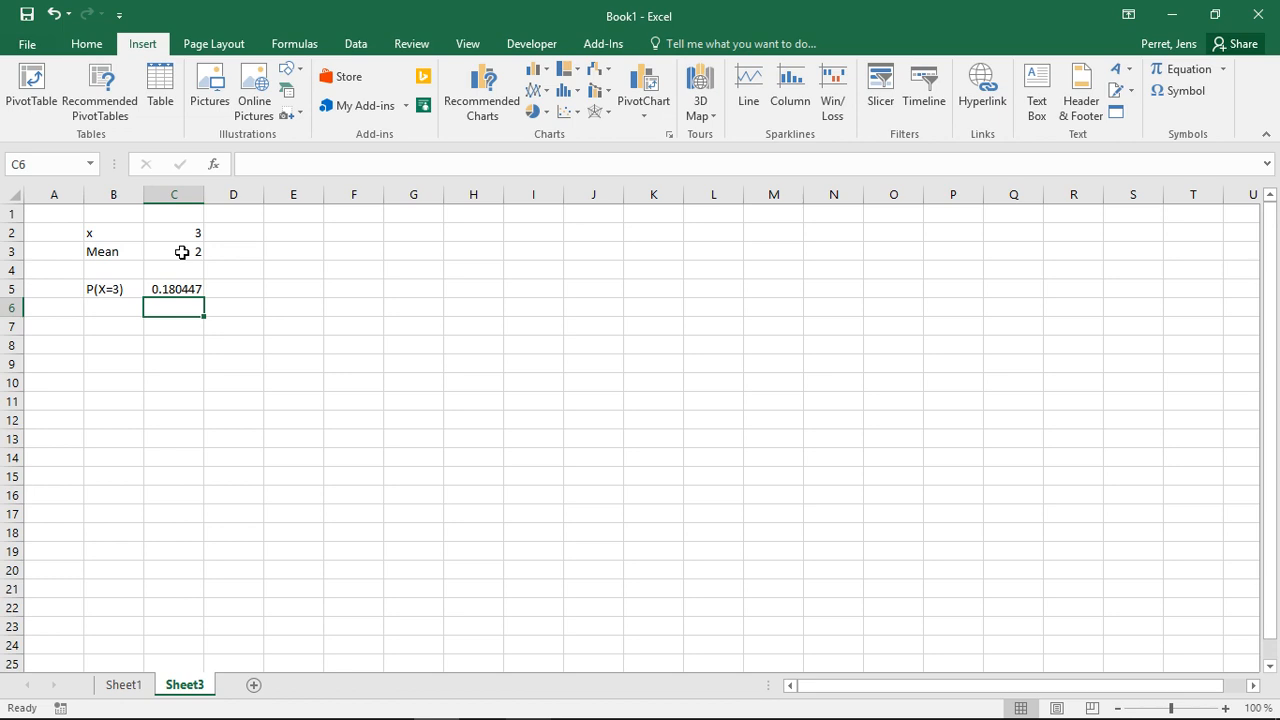
mouse_move(167, 231)
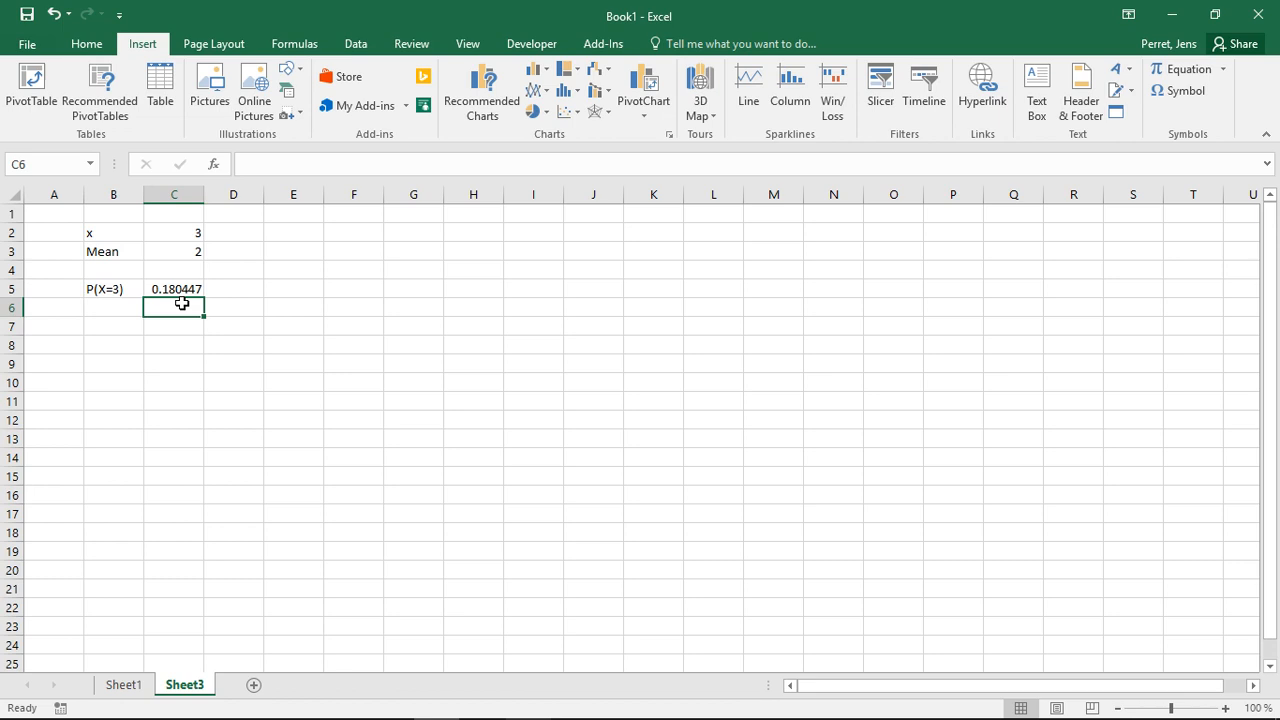
- Label B7 as P(X<=4) and begin a formula beside it
click(112, 324)
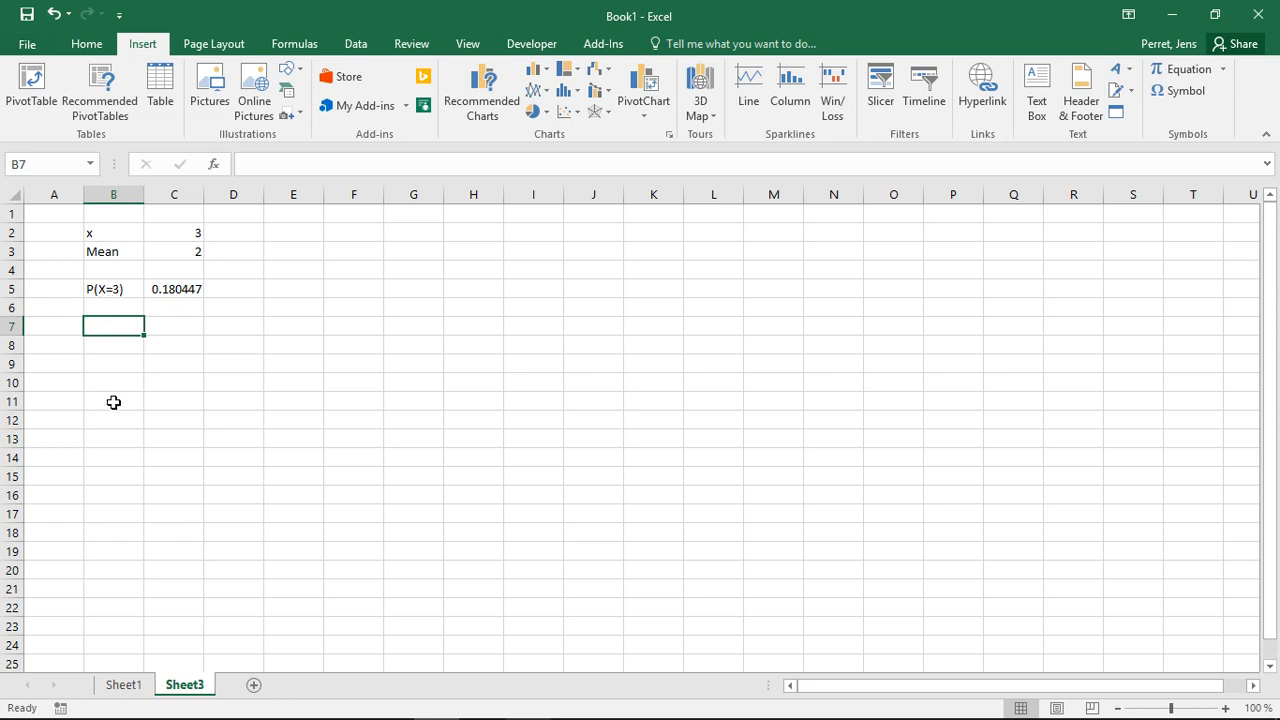
text(P)
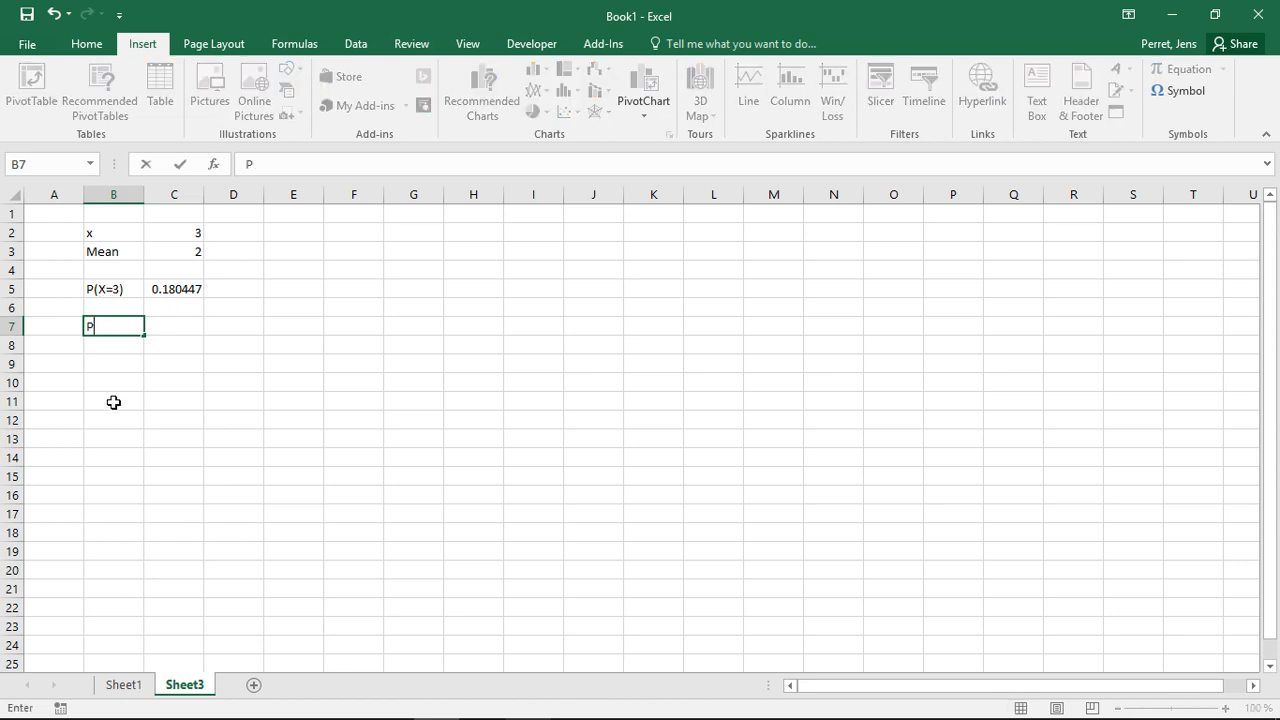
text((X<)
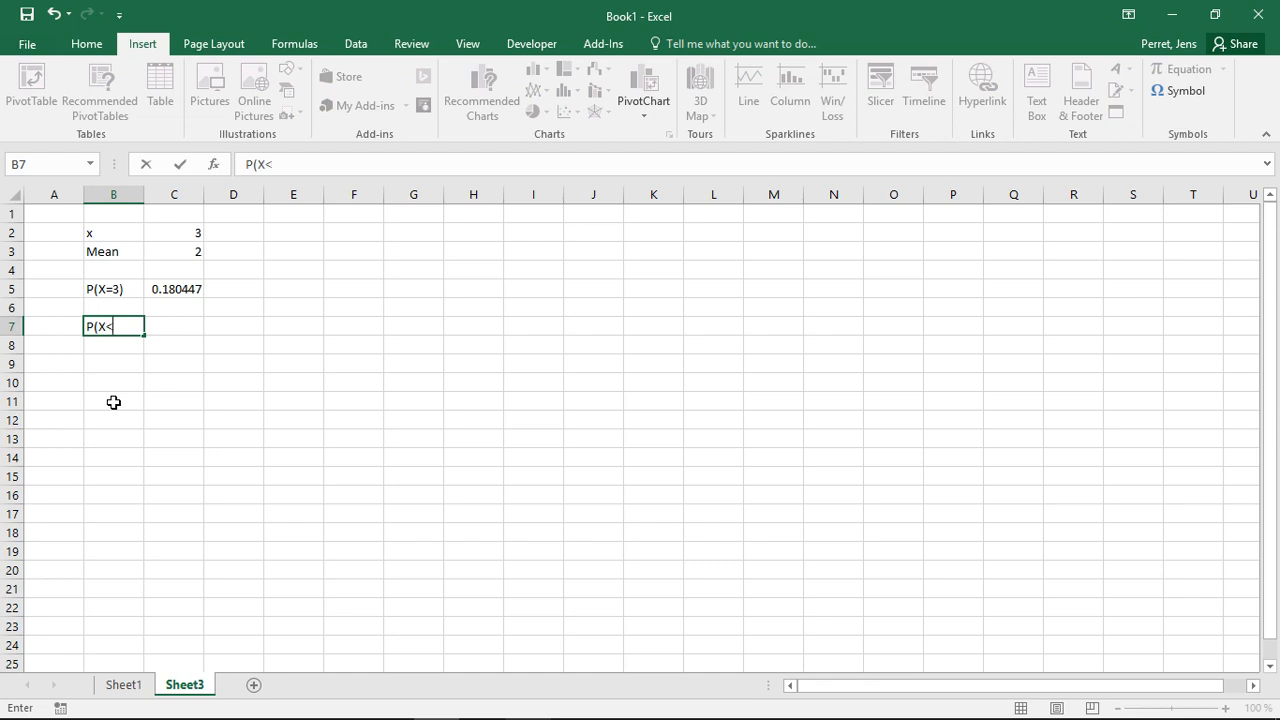
text(=4))
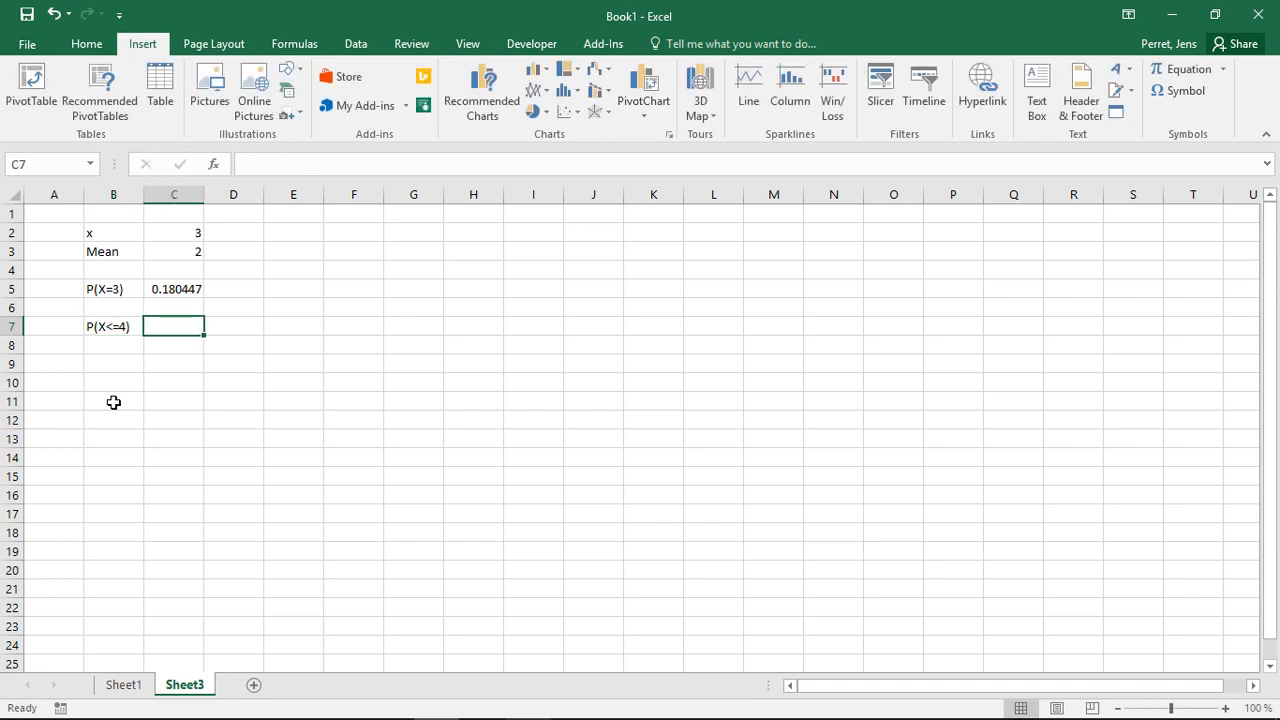
text(=)
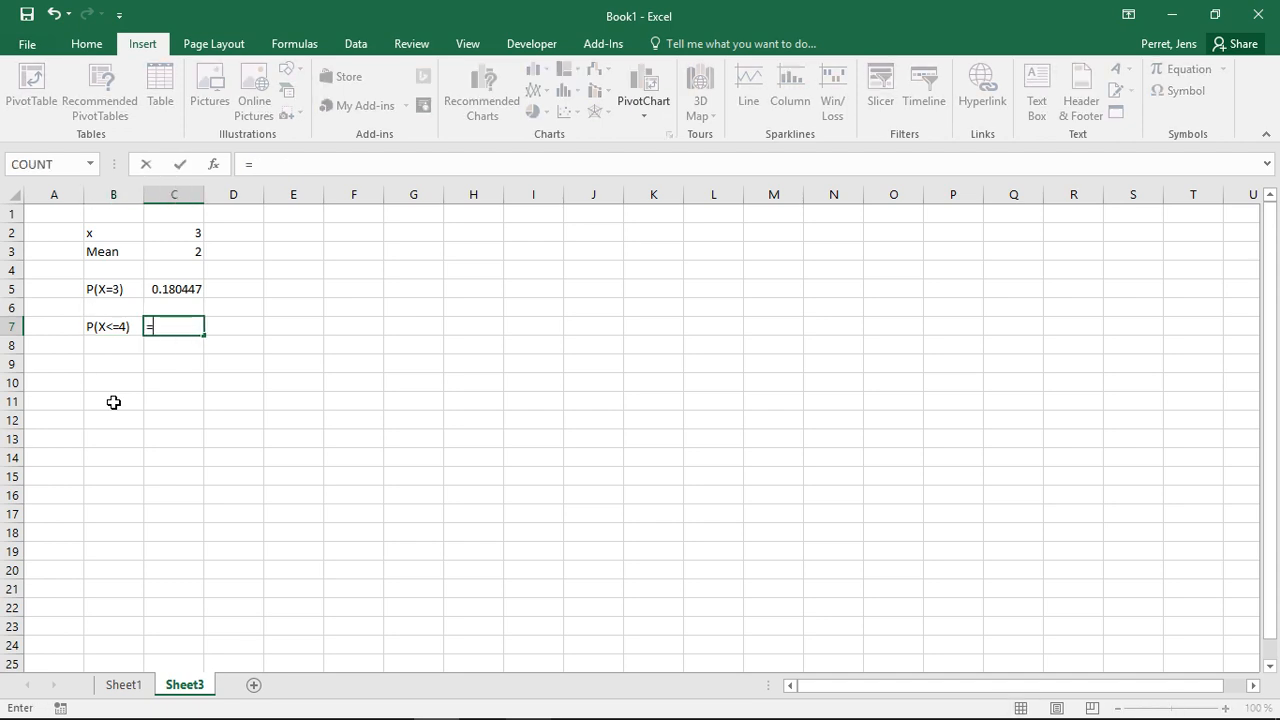
- Enter =POISSON.DIST(4;2;TRUE) in C7, giving 0.947347
text(poisson.dist()
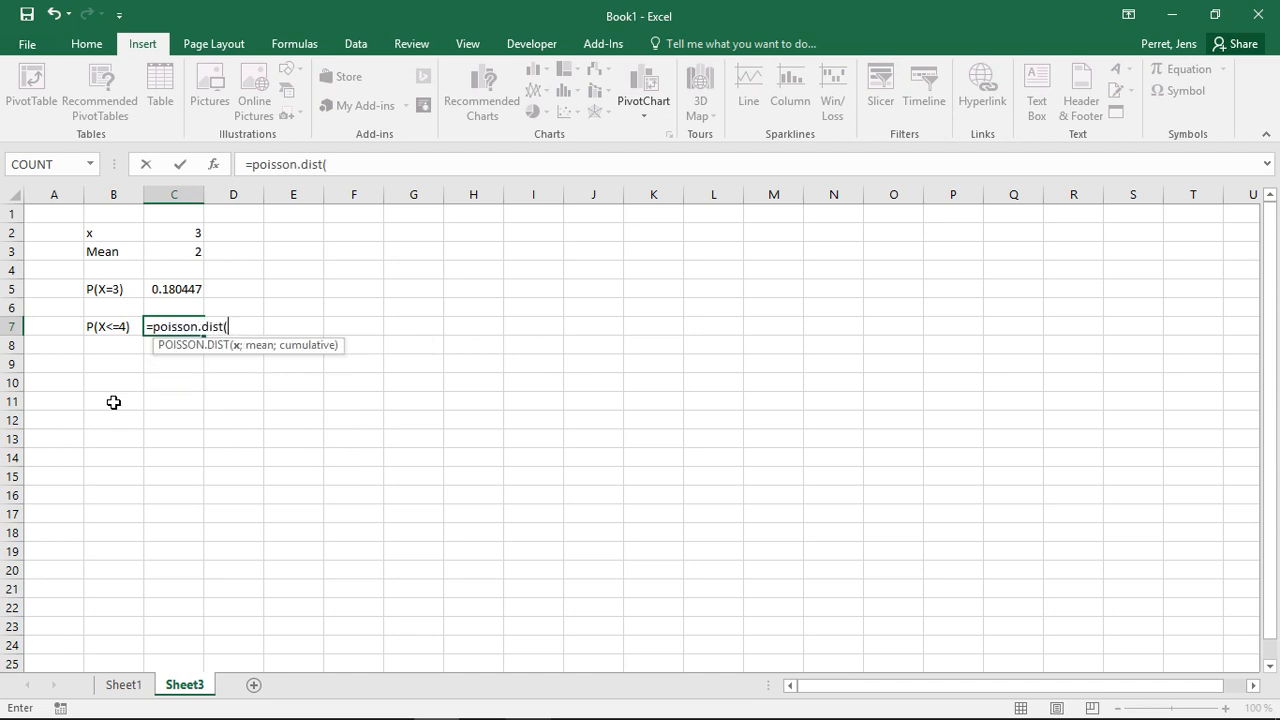
mouse_move(184, 376)
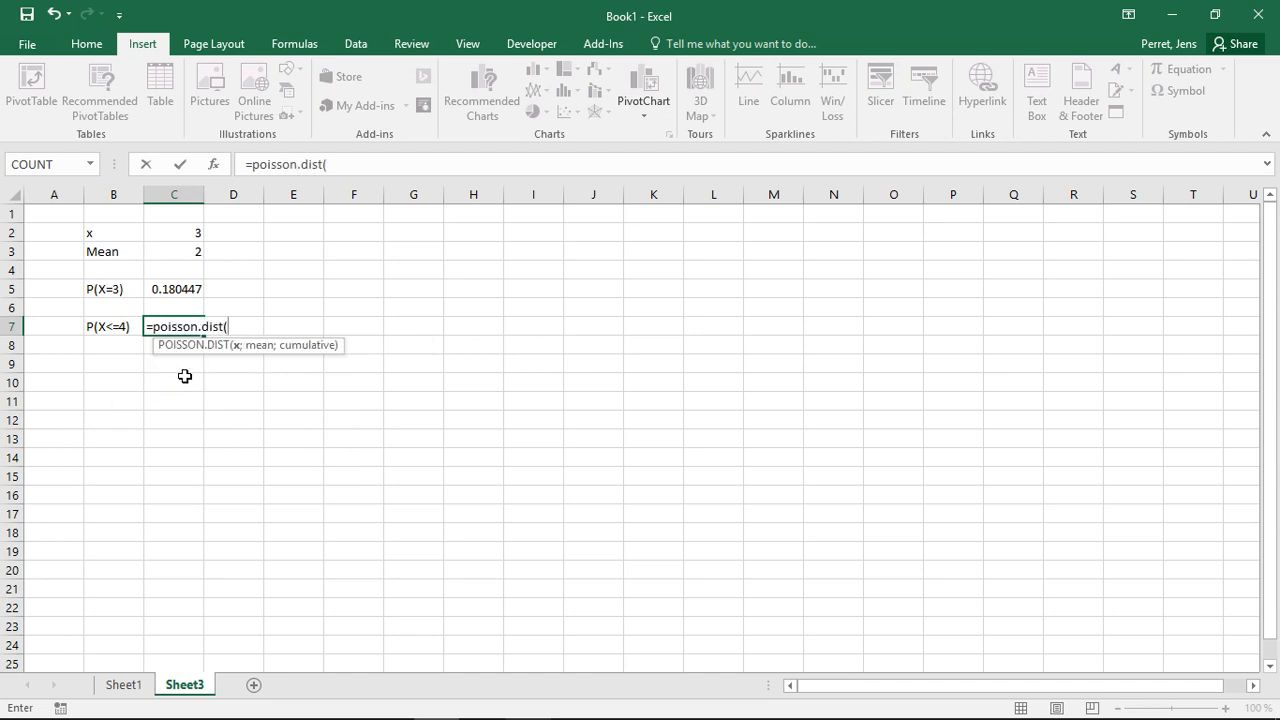
mouse_move(125, 330)
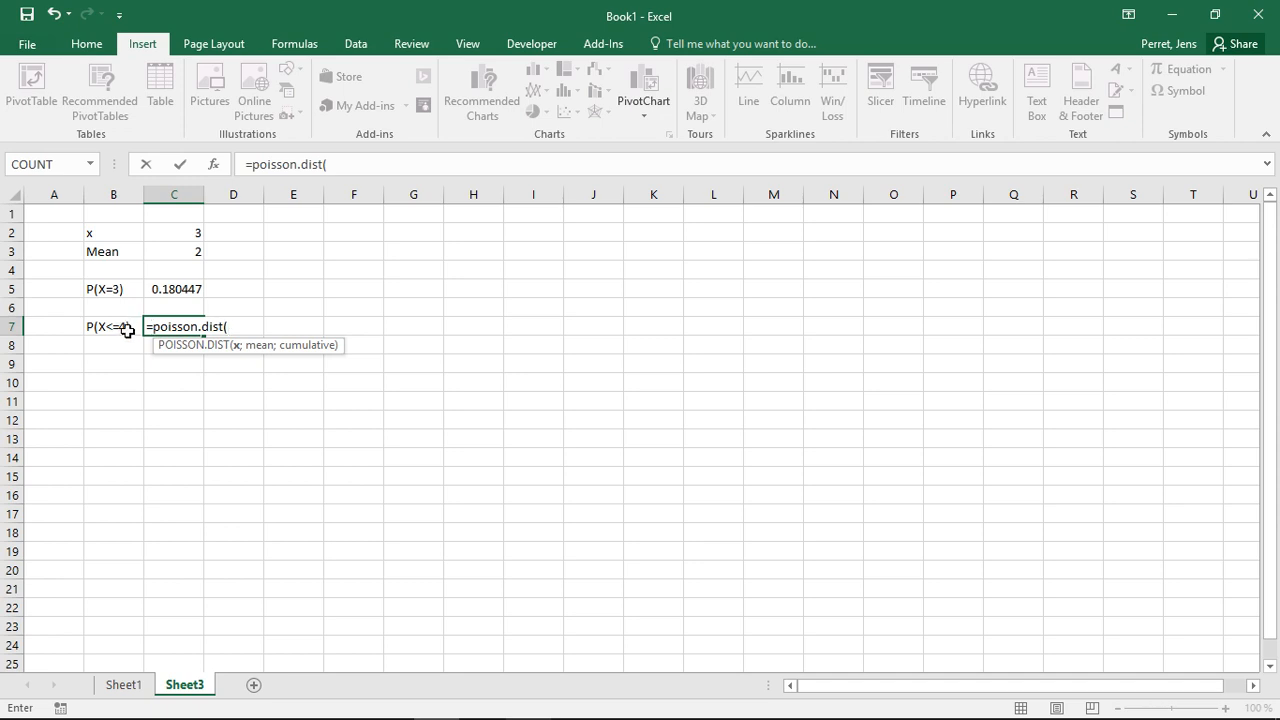
text(4)
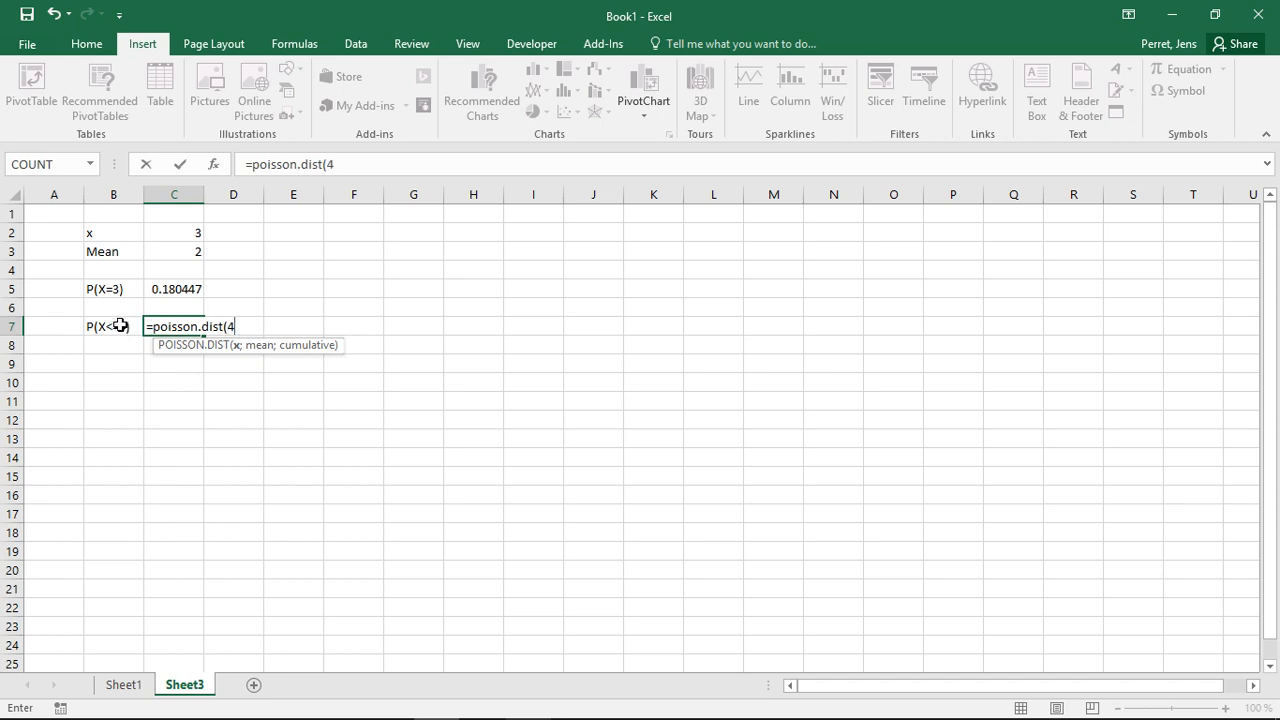
text(;2)
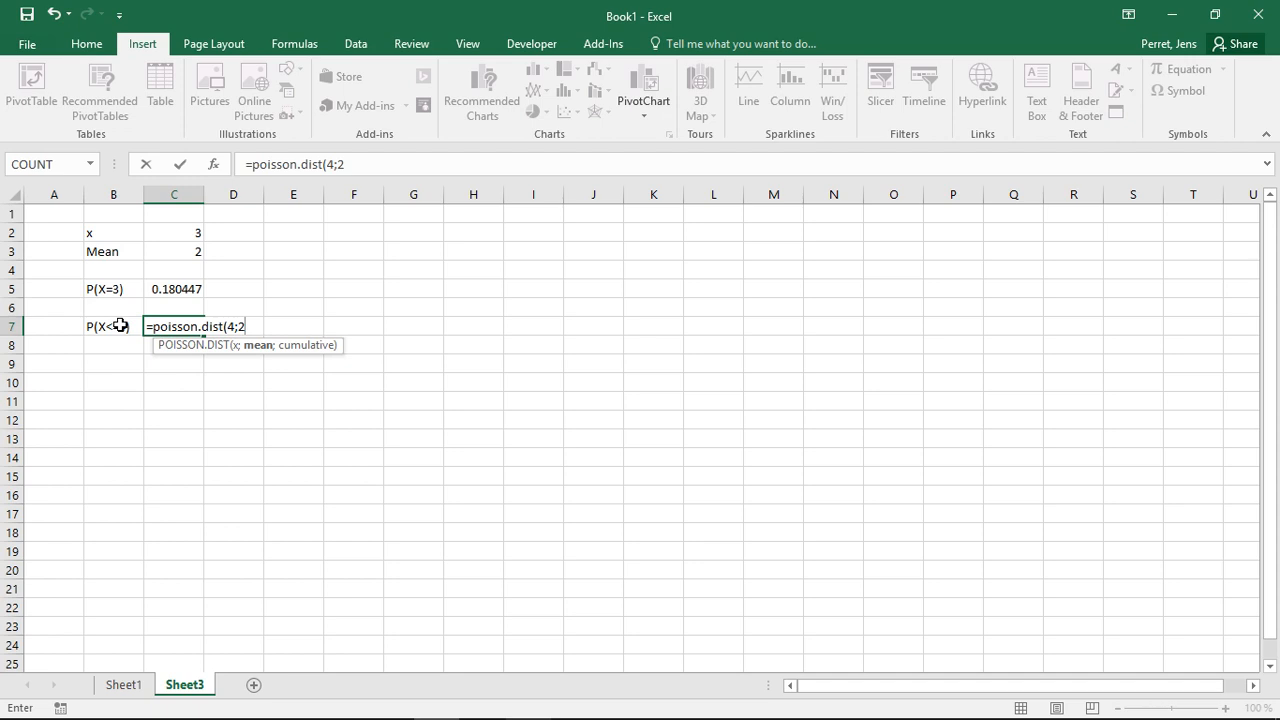
text(;)
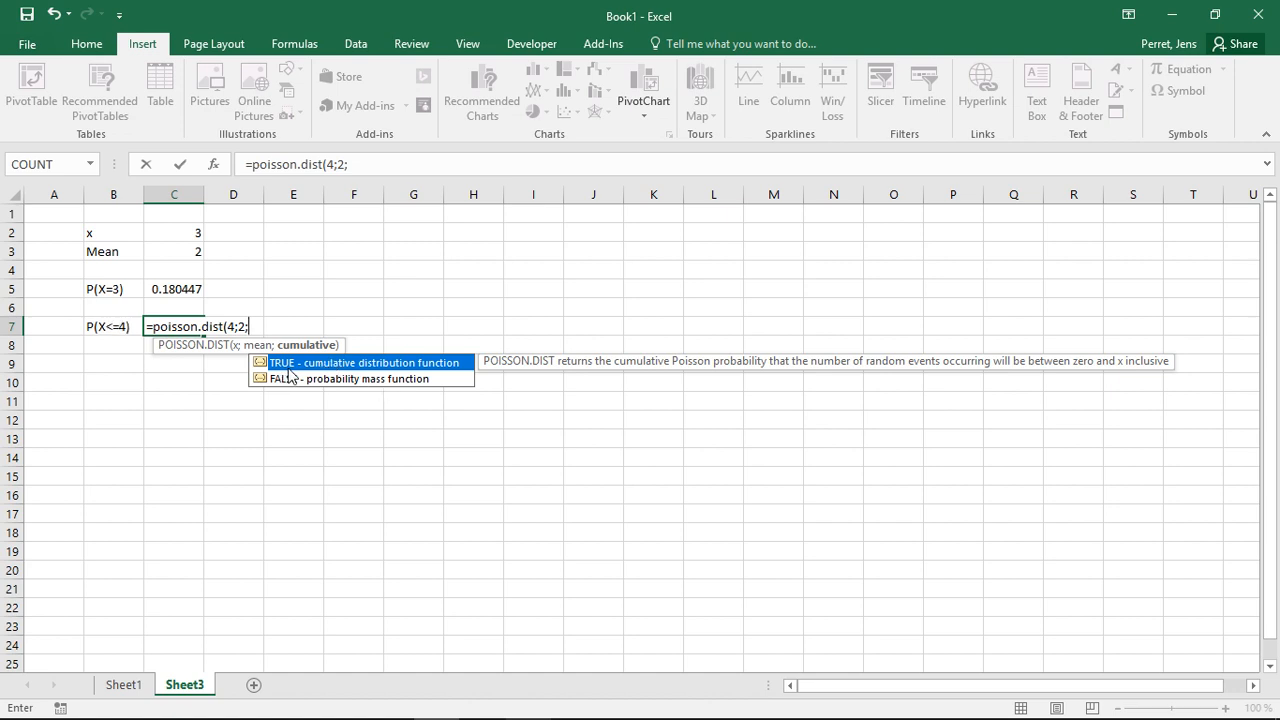
text(T)
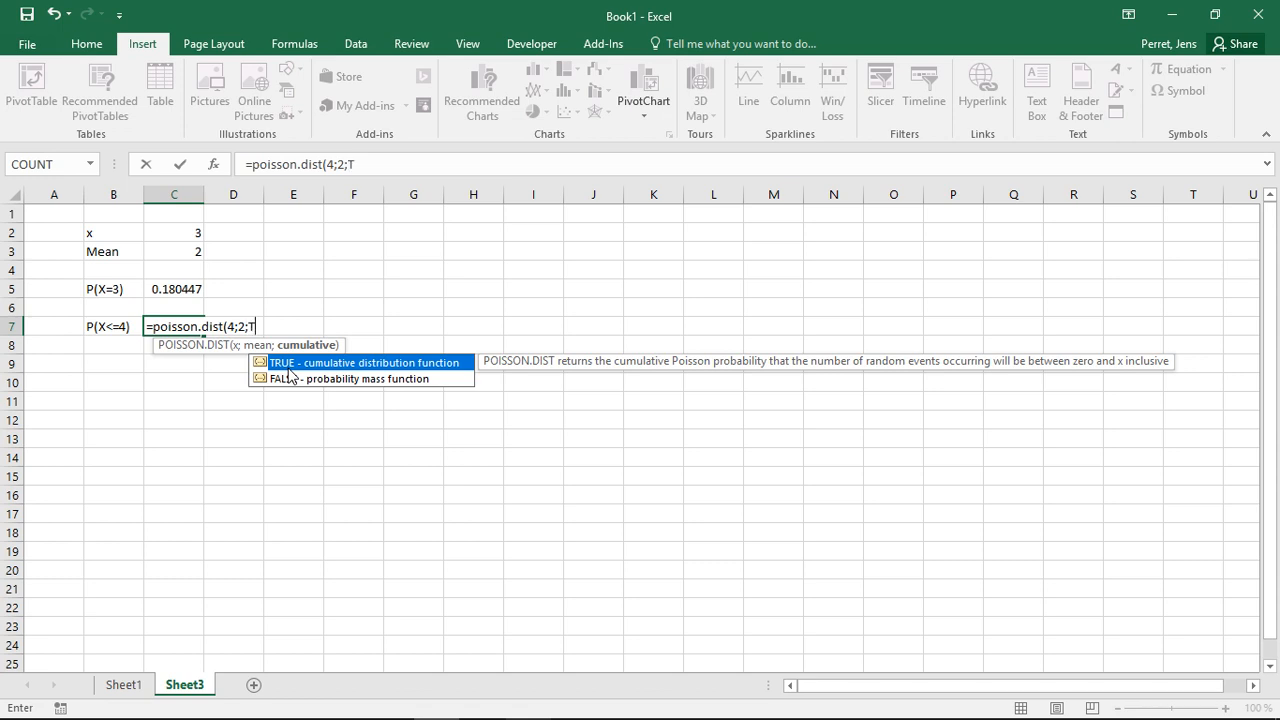
text(RUE))
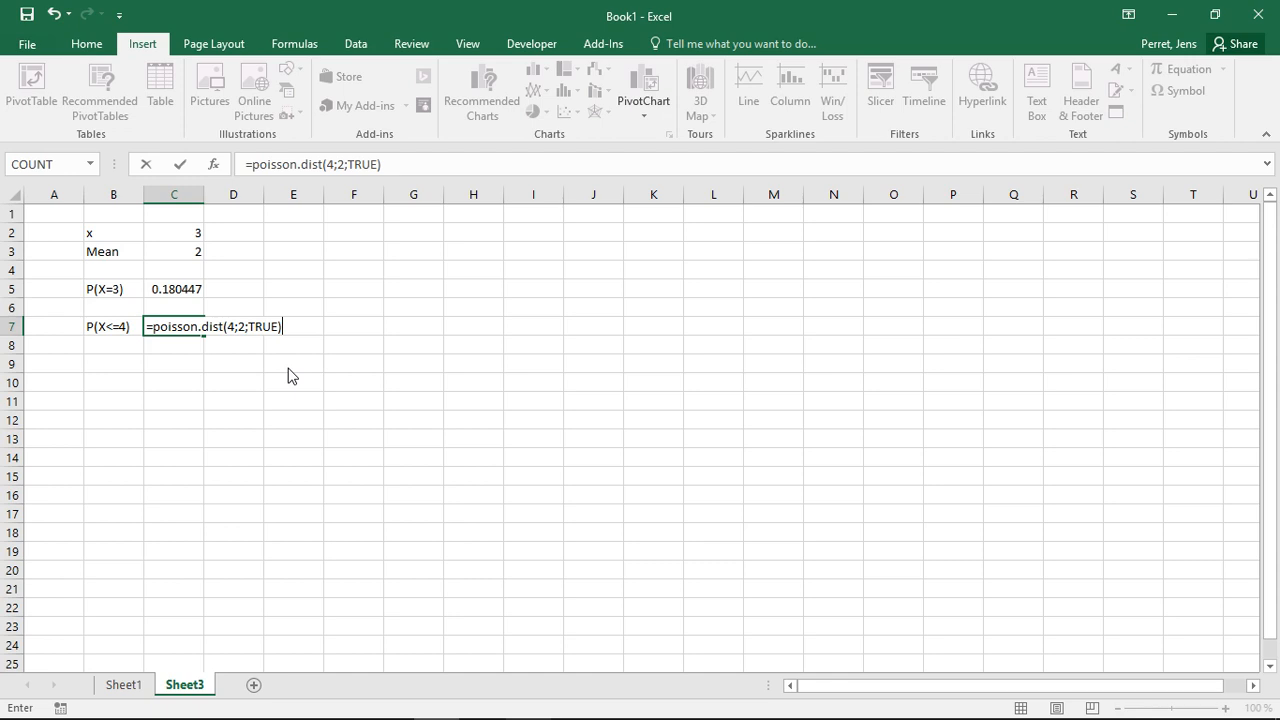
mouse_move(112, 338)
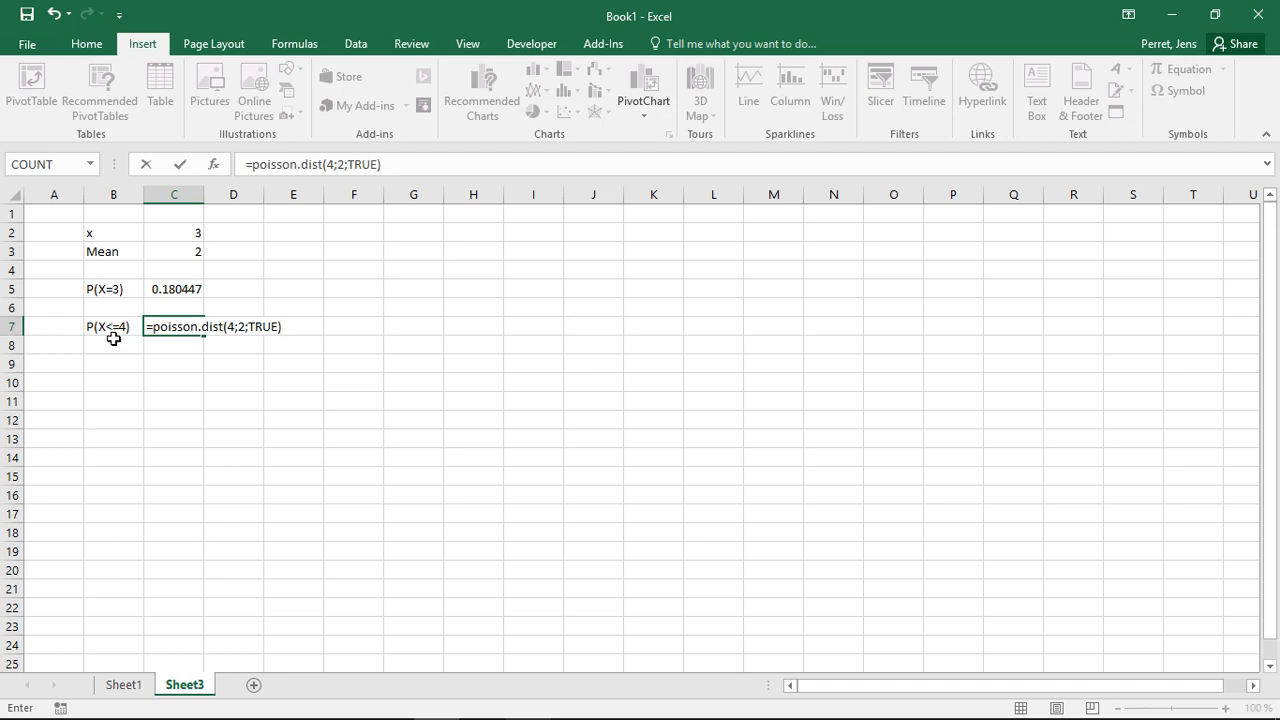
key(Enter)
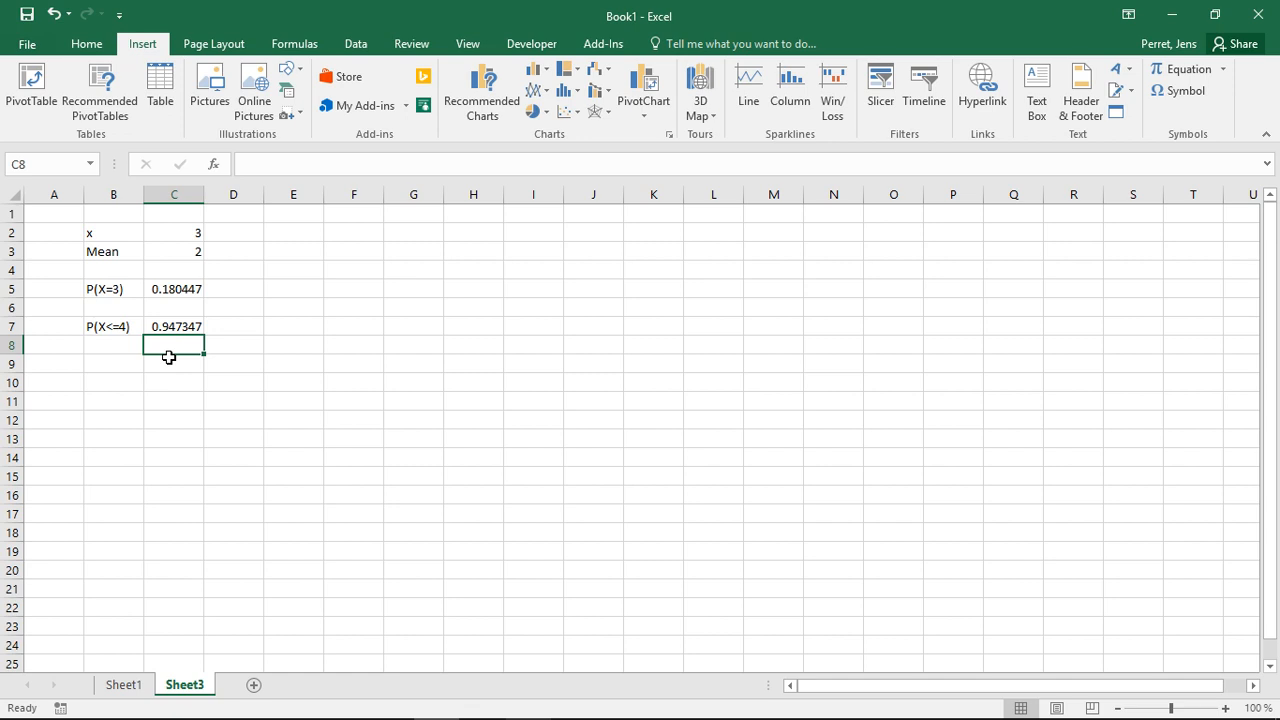
click(112, 364)
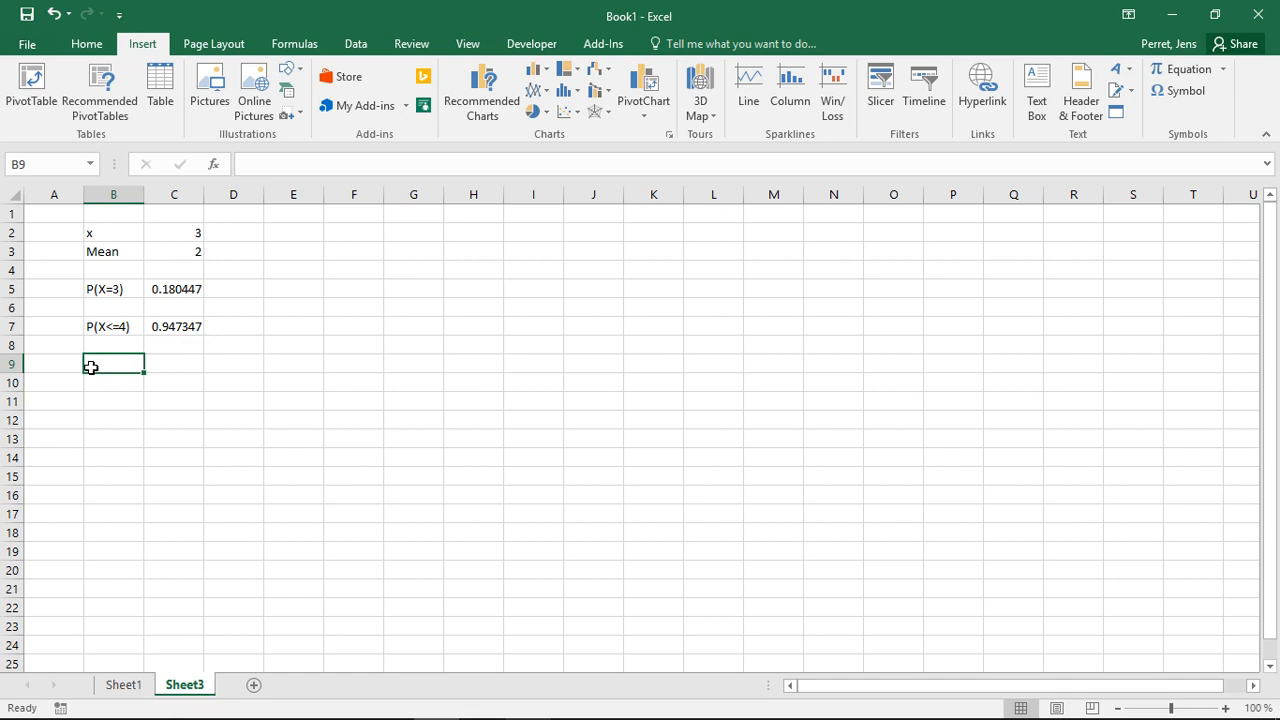
- Add the labels P(X>=4)= and 1-P(X<4)= below the P(X<=4) row
text(P()
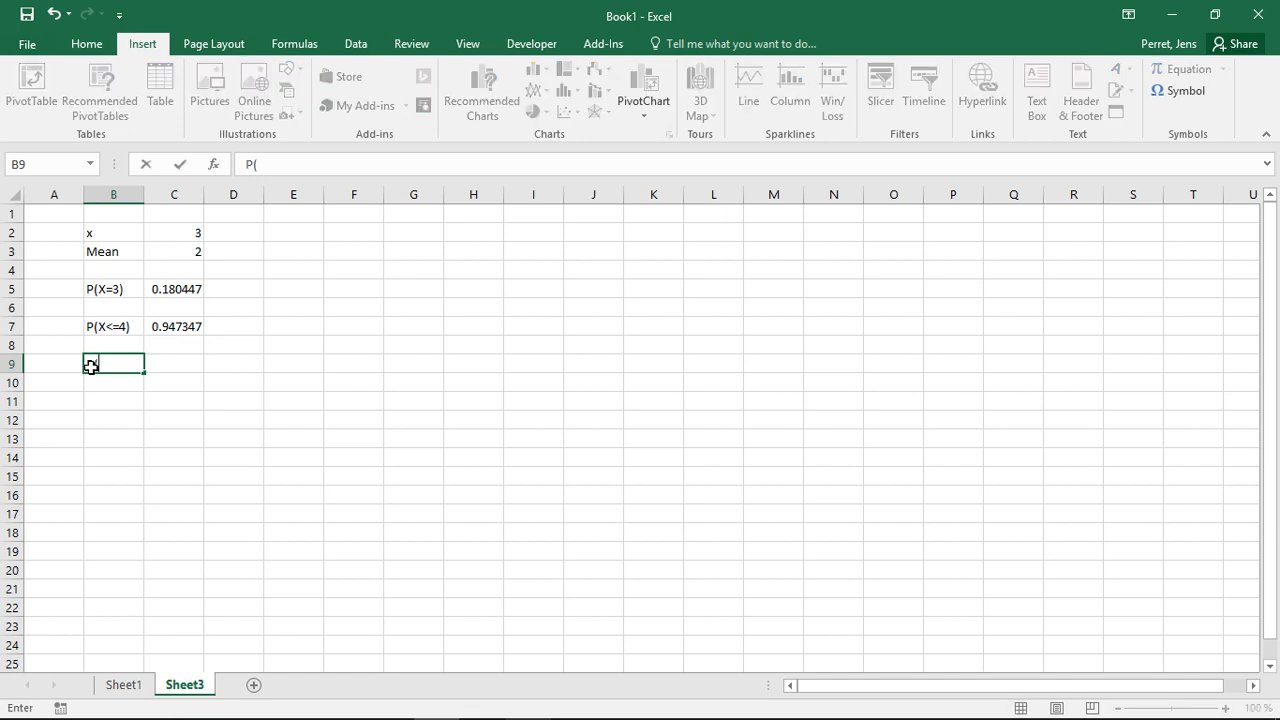
text(>=)
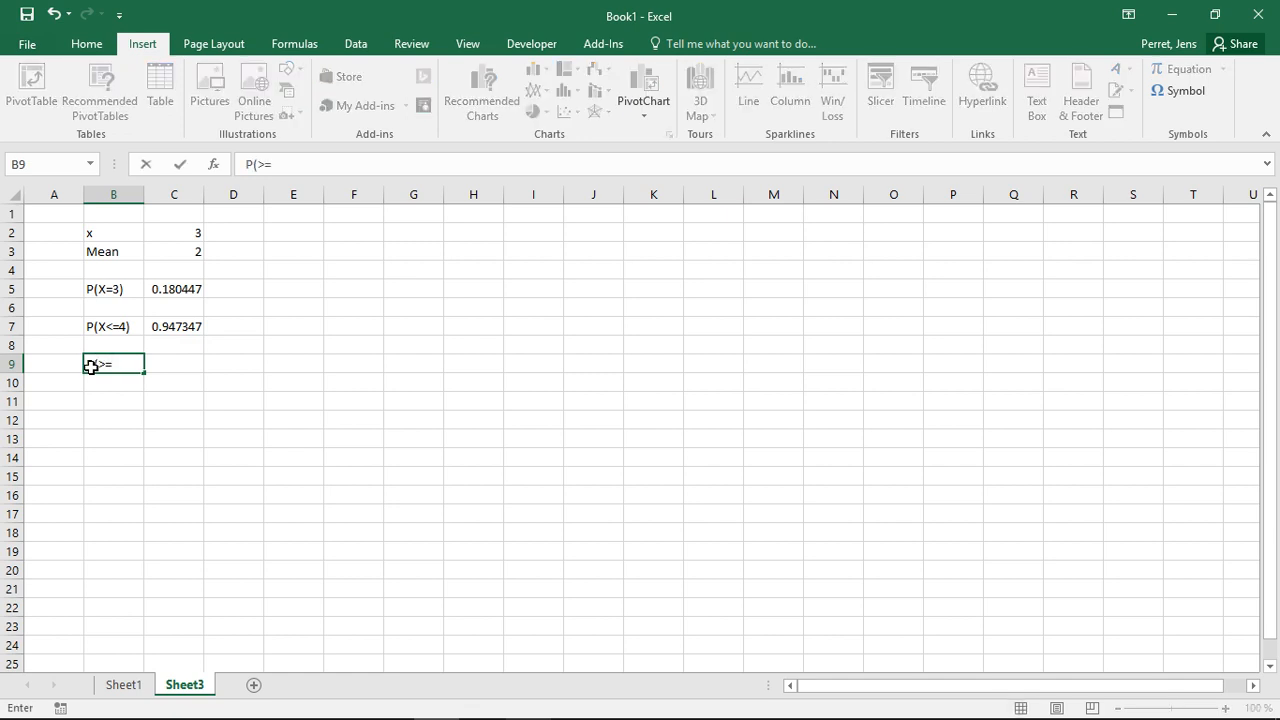
key(Backspace)
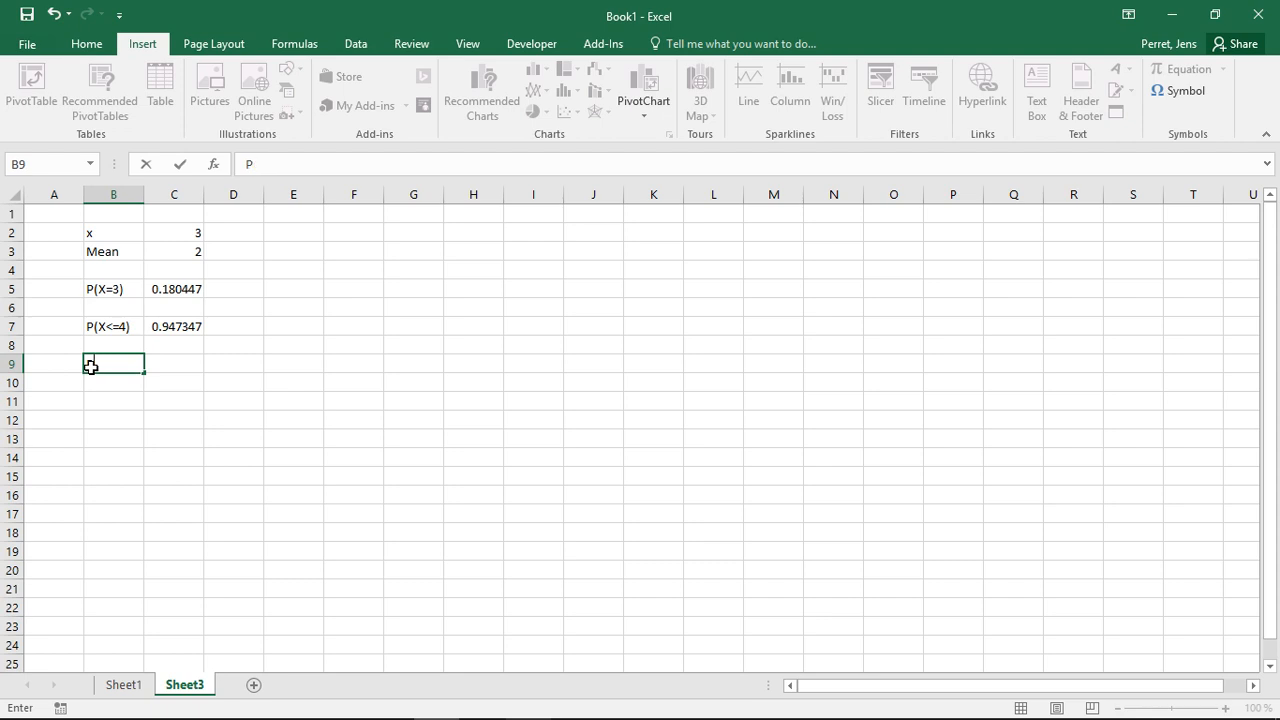
text((X>=4)=)
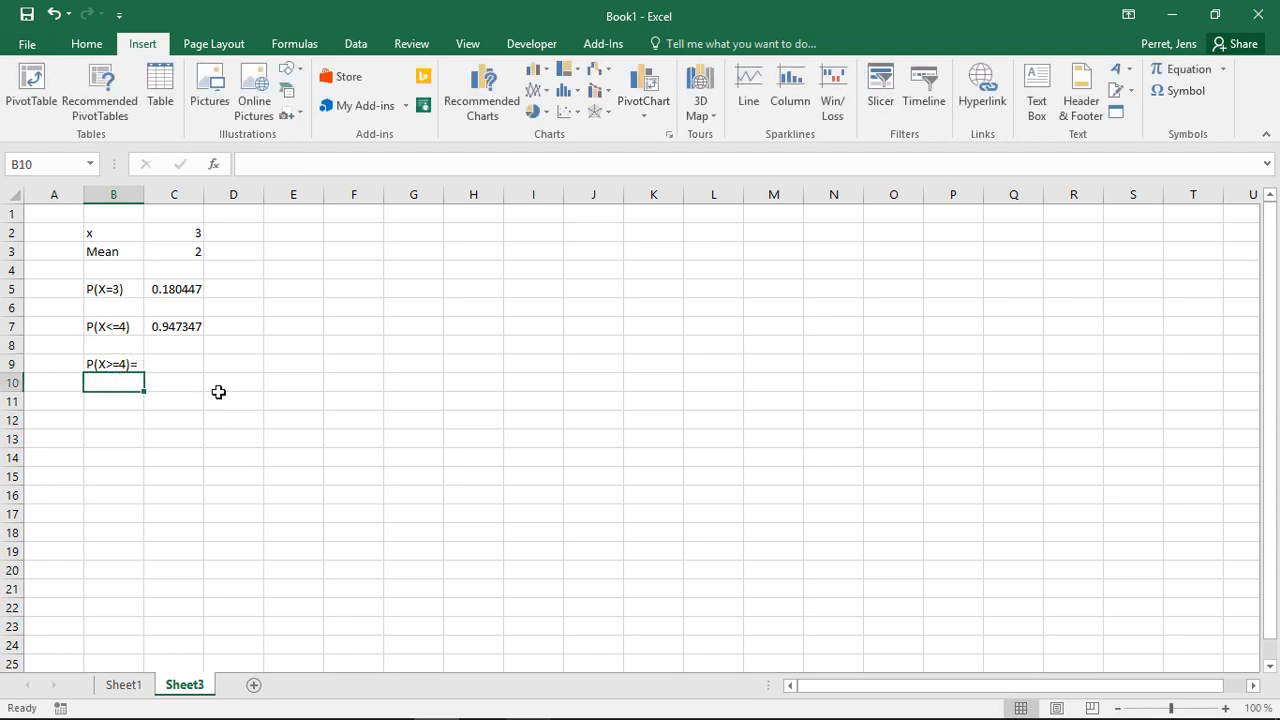
text(1-)
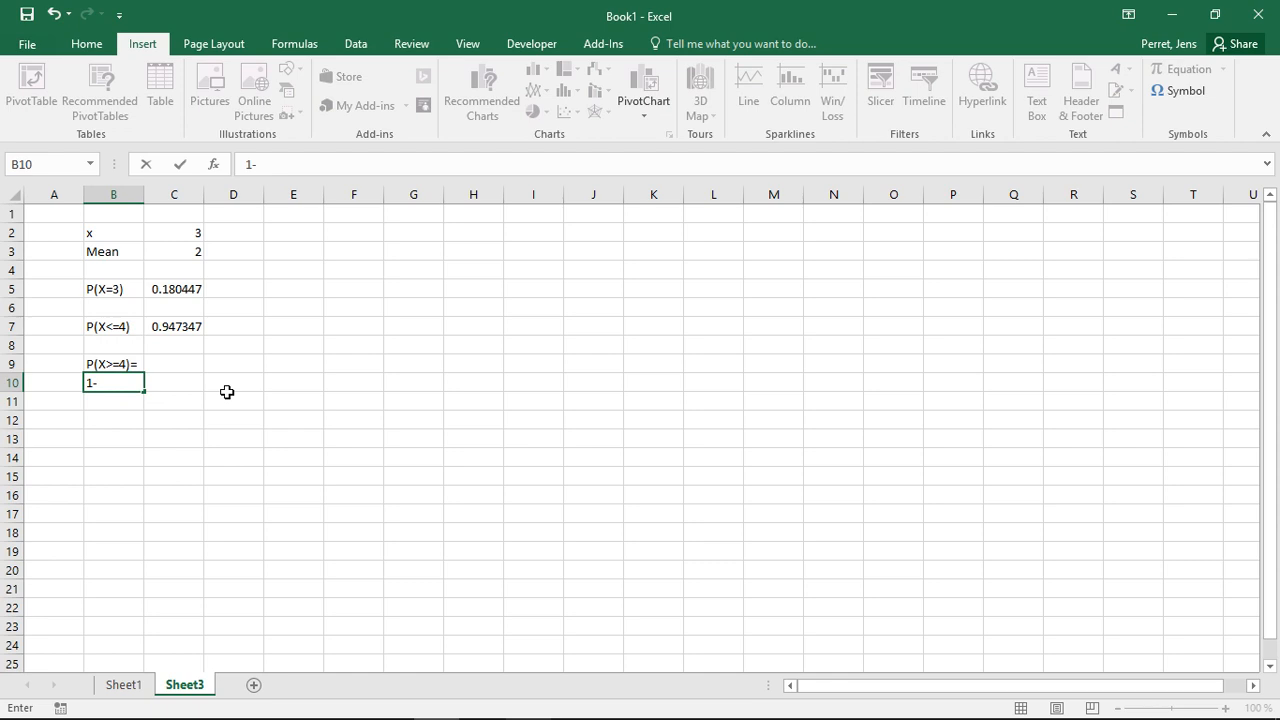
text(P()
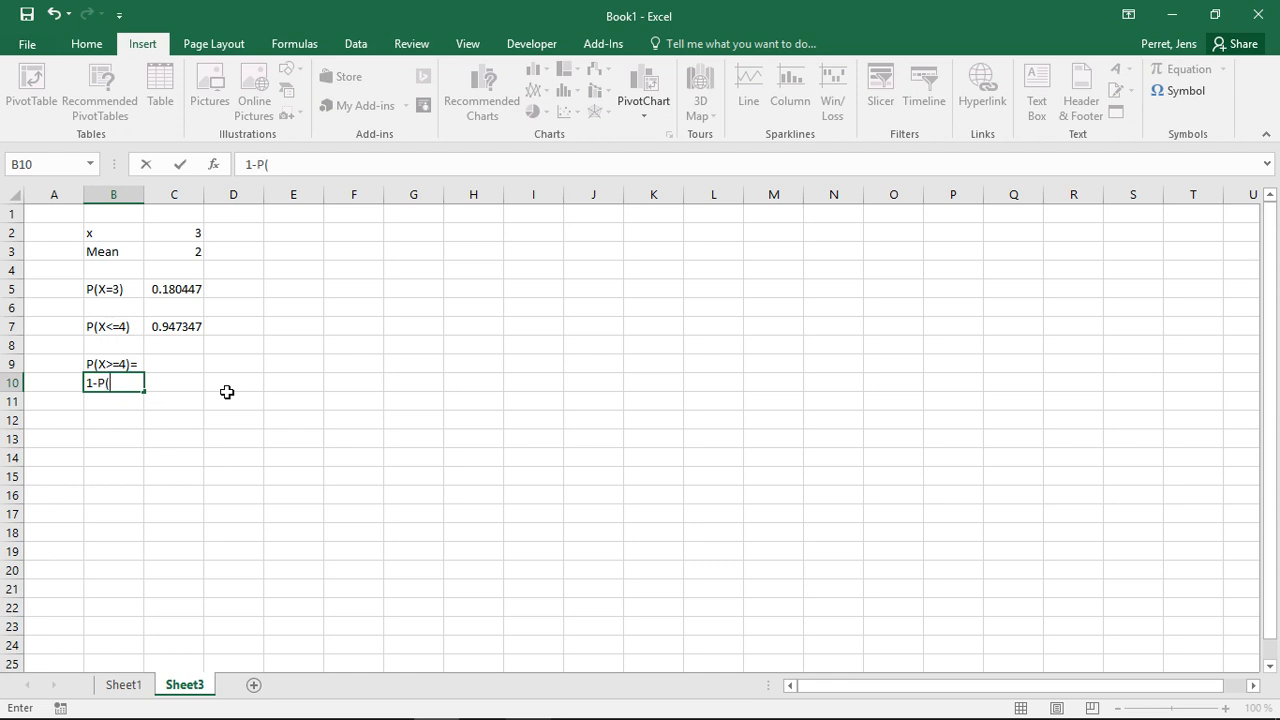
text(X<)
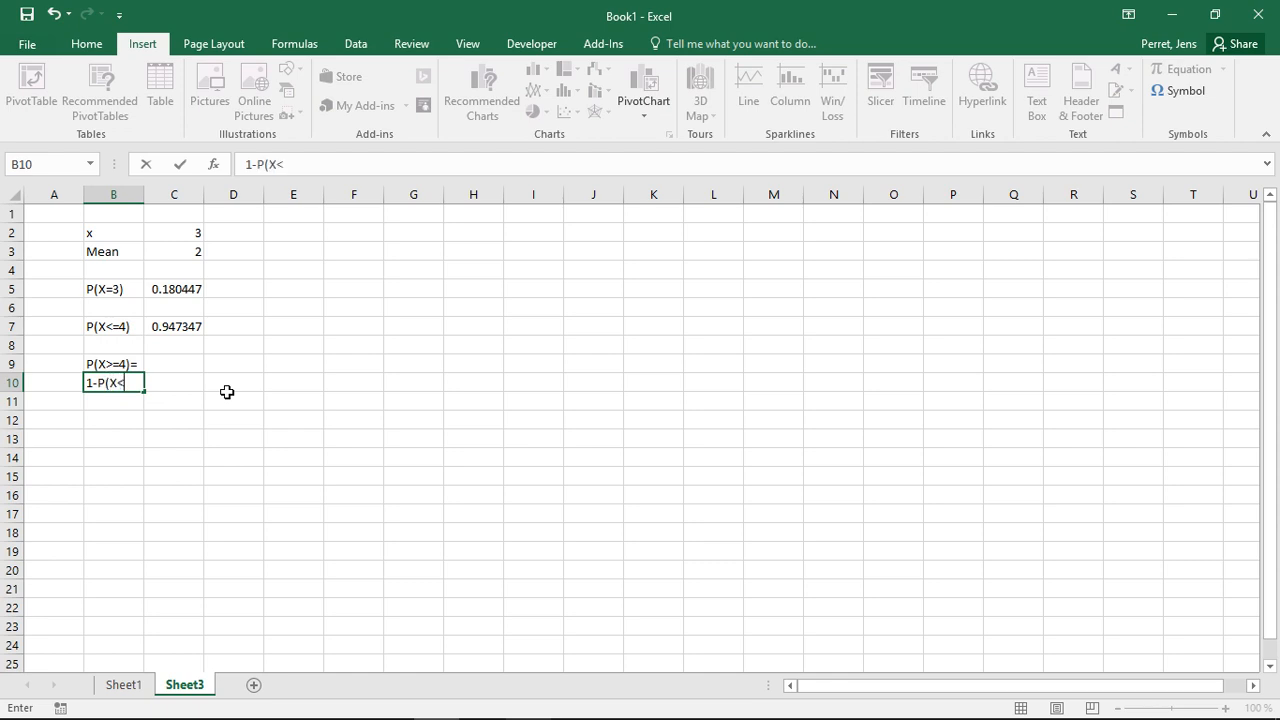
text(4)=)
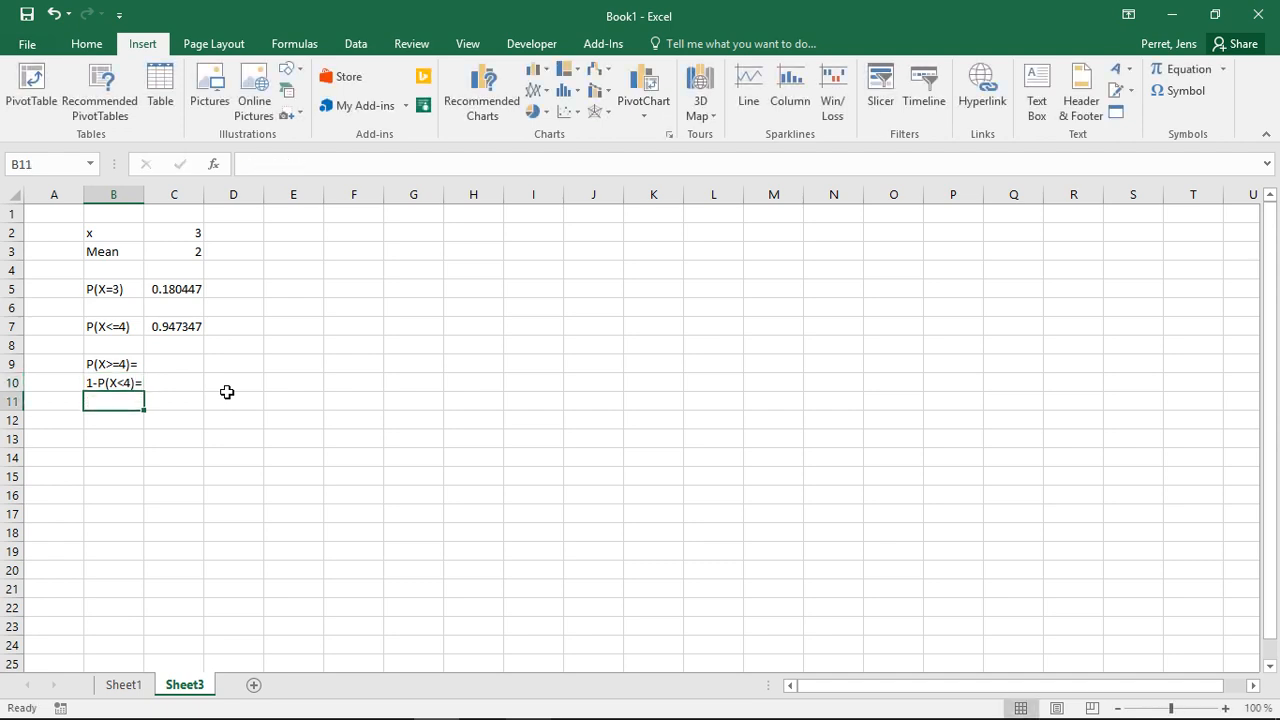
- Add the label 1-P(X<=3) in B11 and select its result cell
text(1)
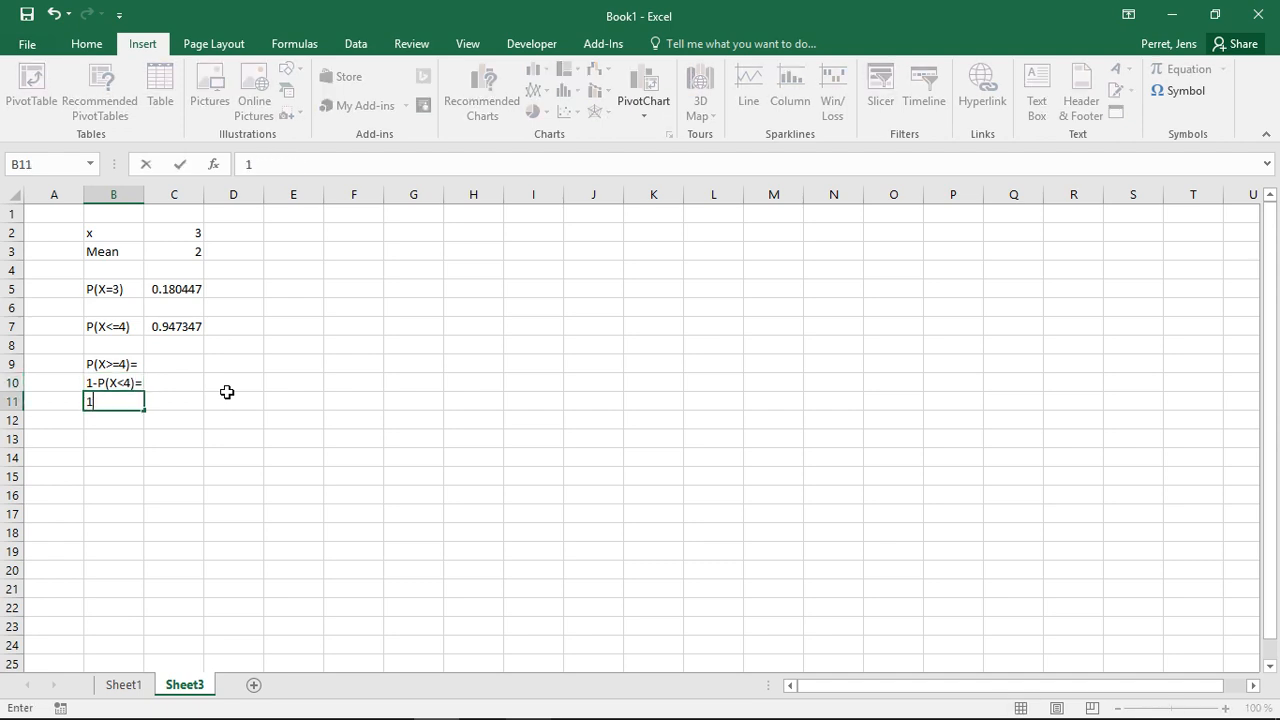
text(-)
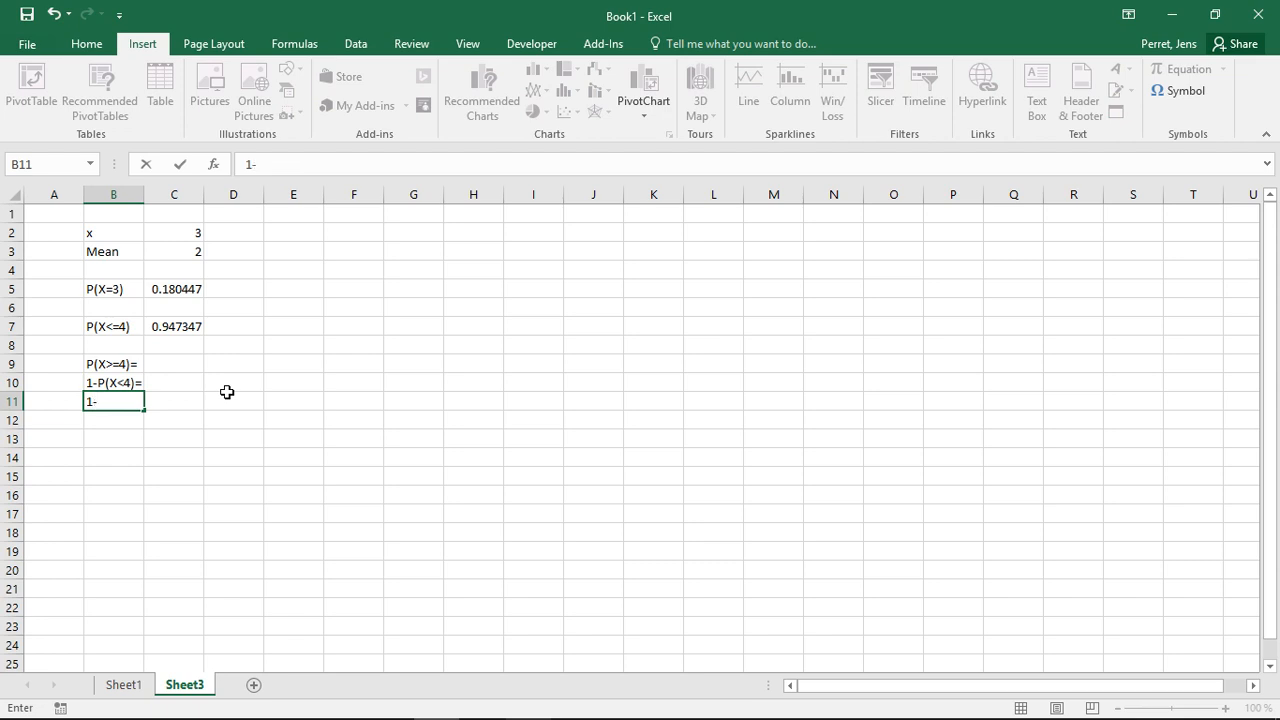
text(P(X<4)=)
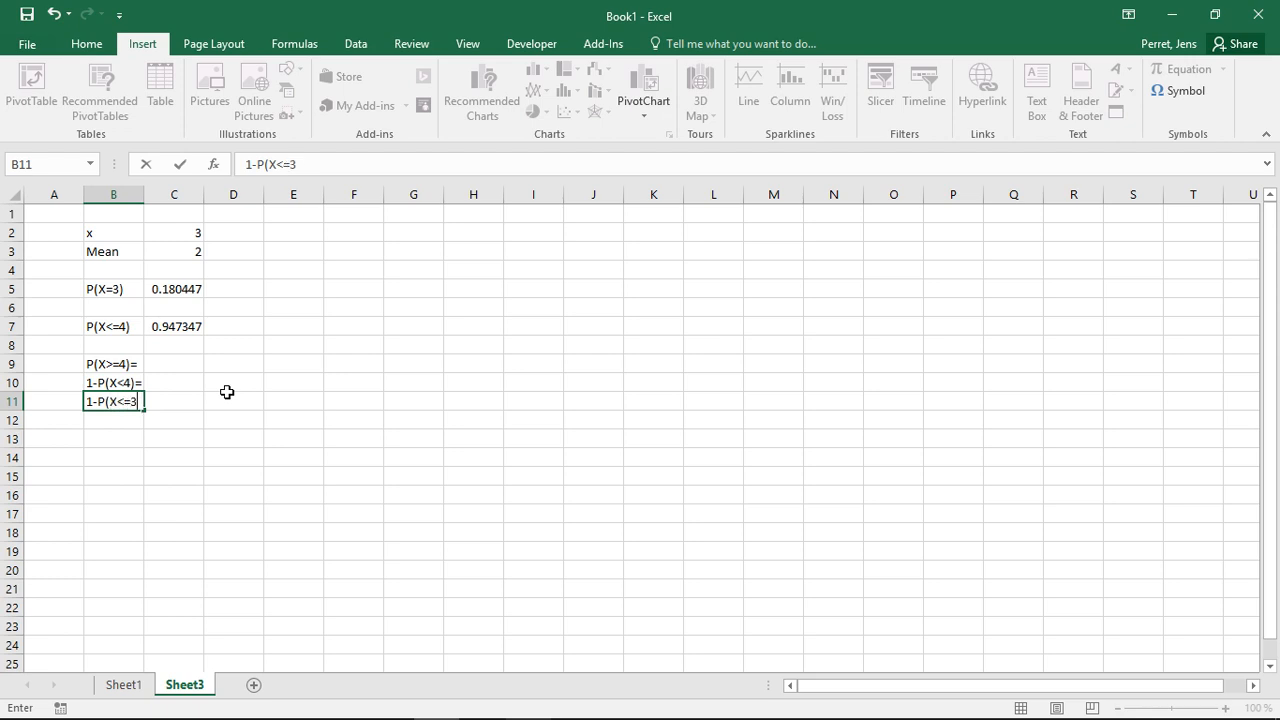
key(Enter)
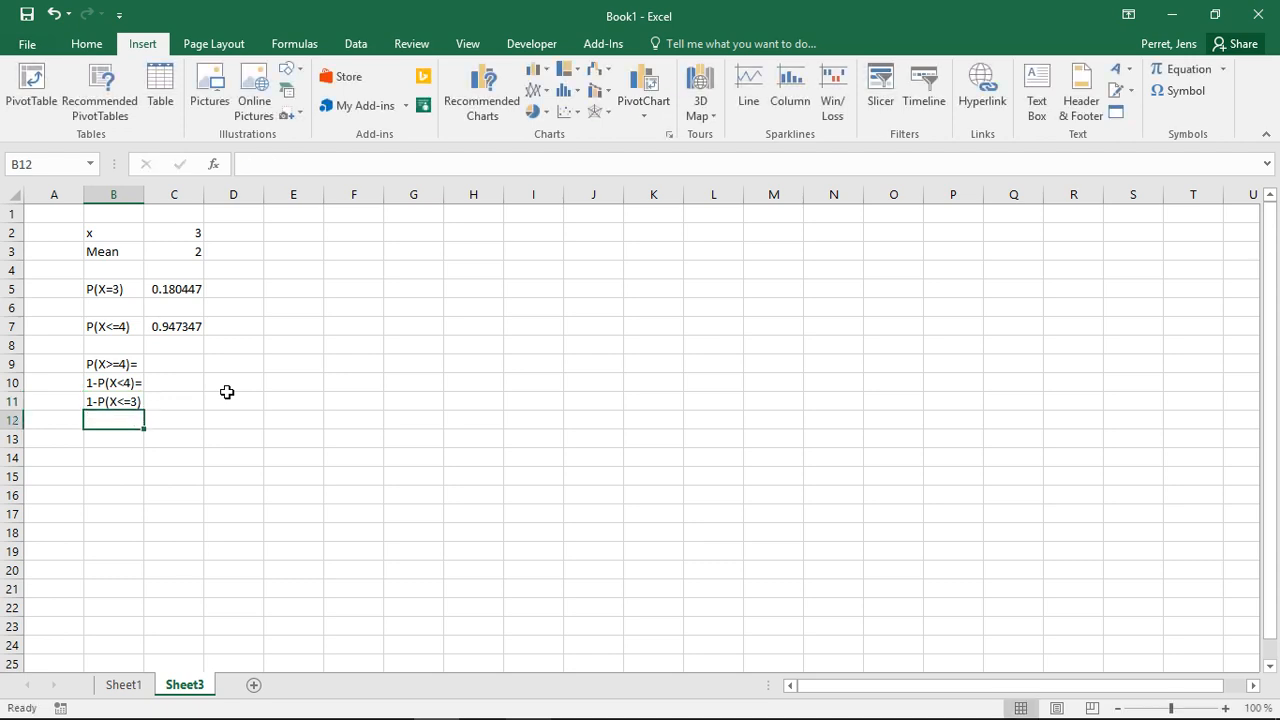
click(174, 401)
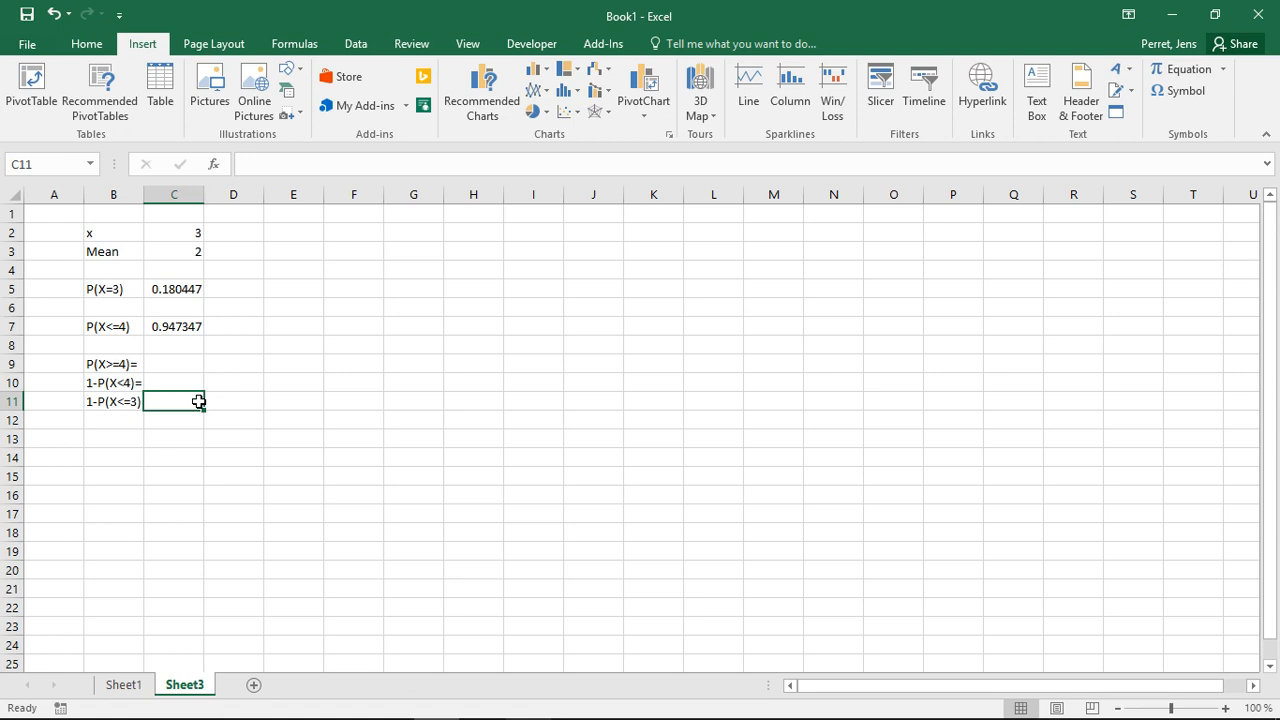
- Enter =1-POISSON.DIST(3;2;TRUE) in C11, giving 0.142877
text(=1-)
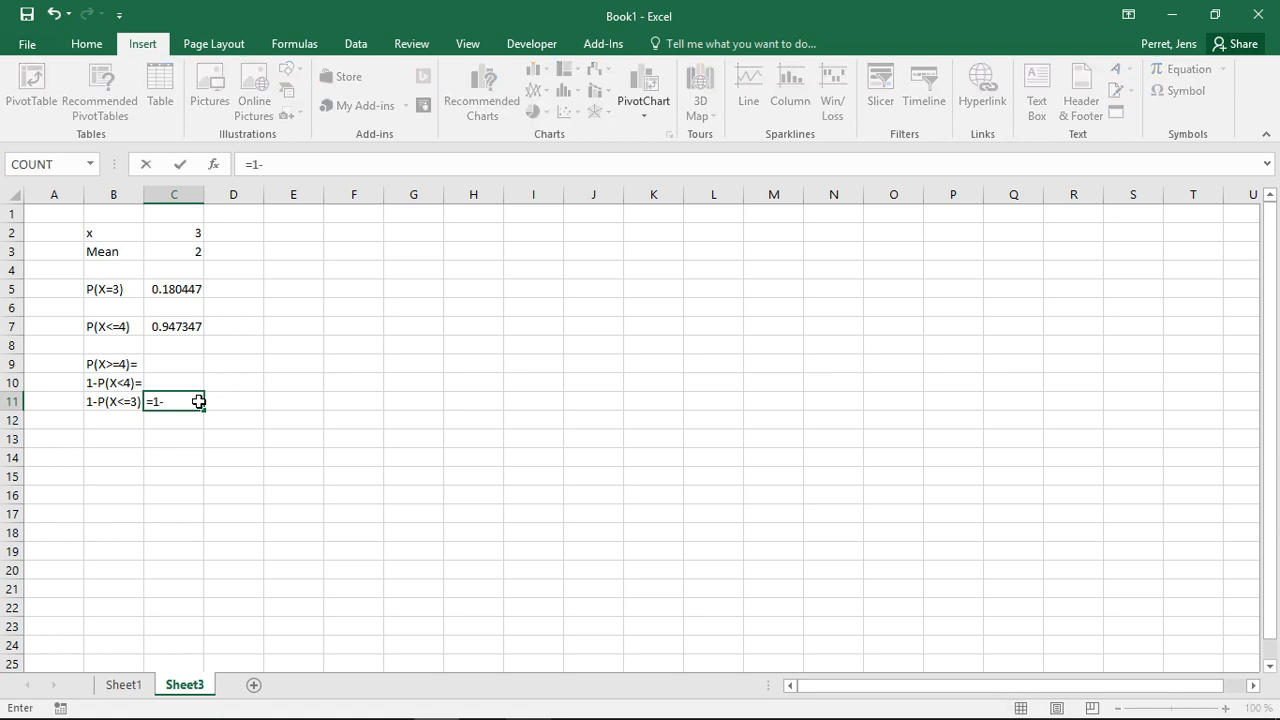
mouse_move(88, 403)
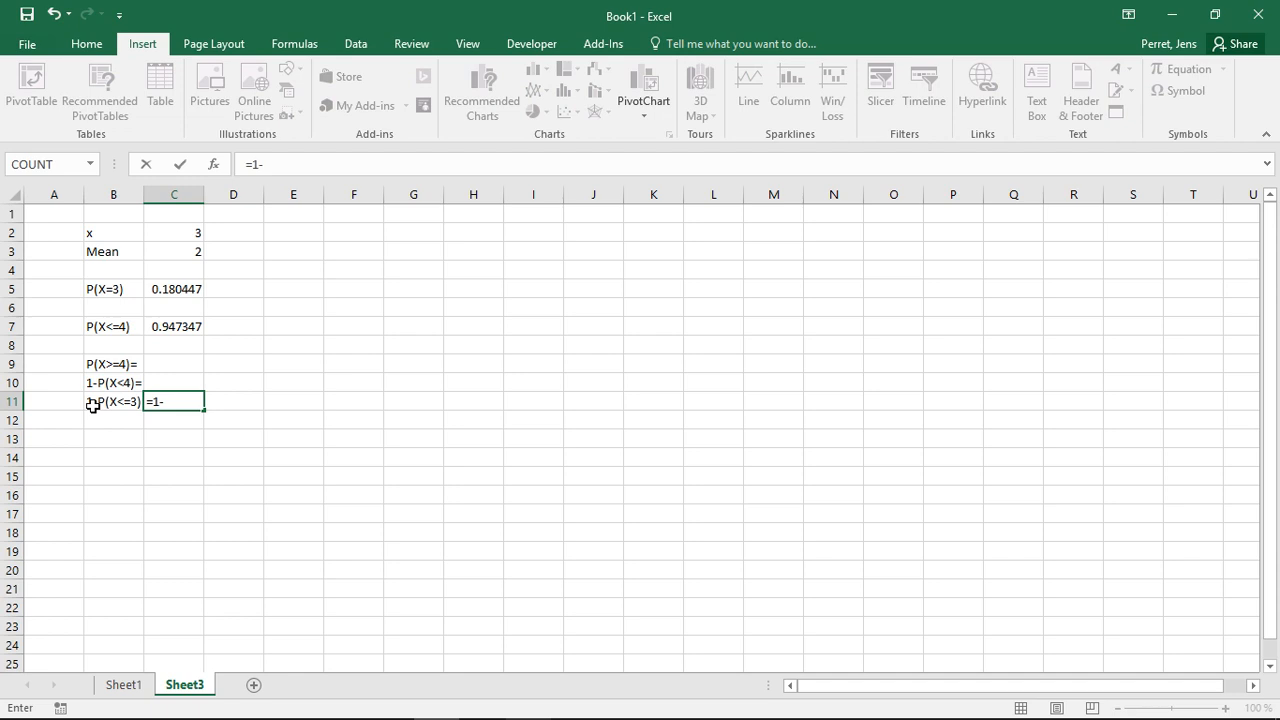
text(p)
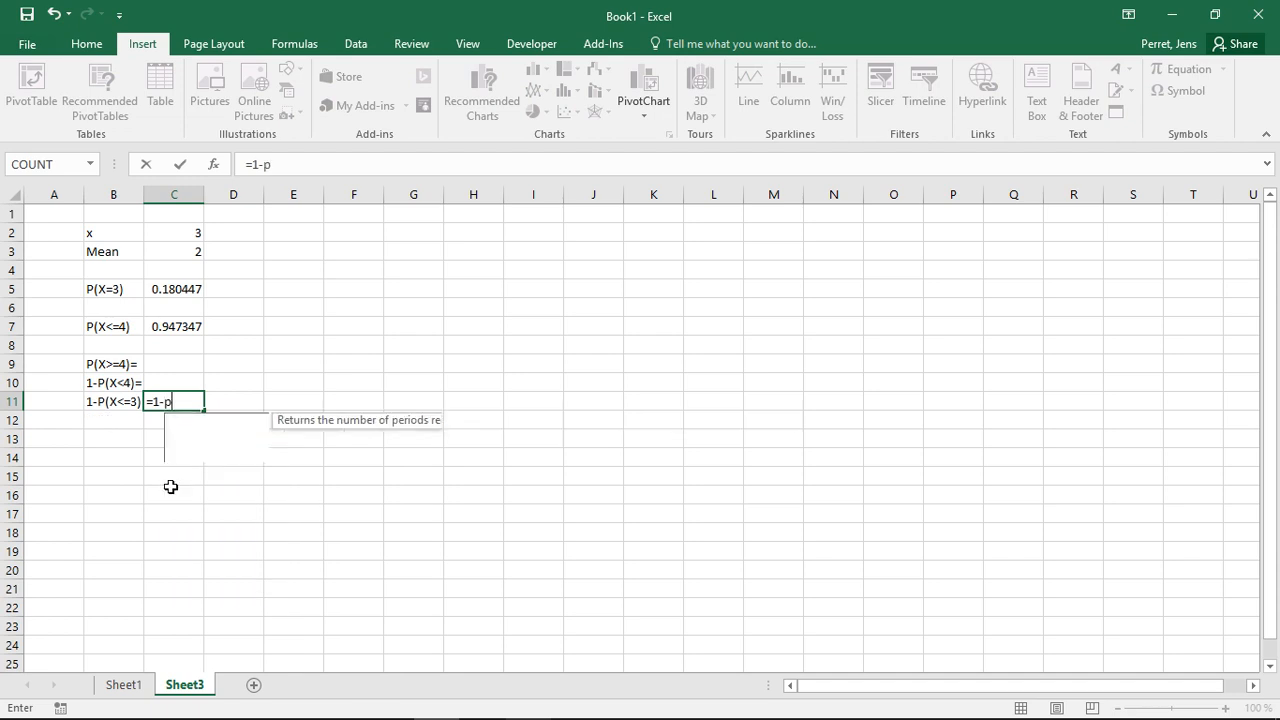
text(oisson.dist()
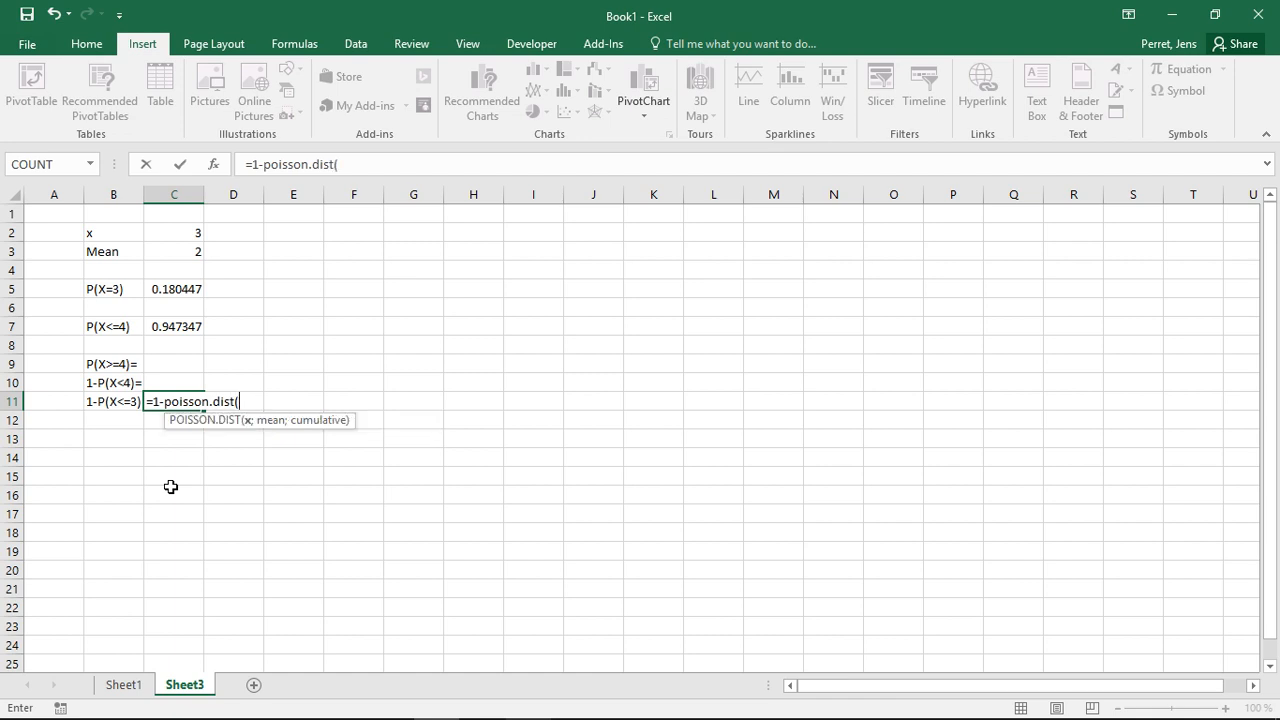
text(3;)
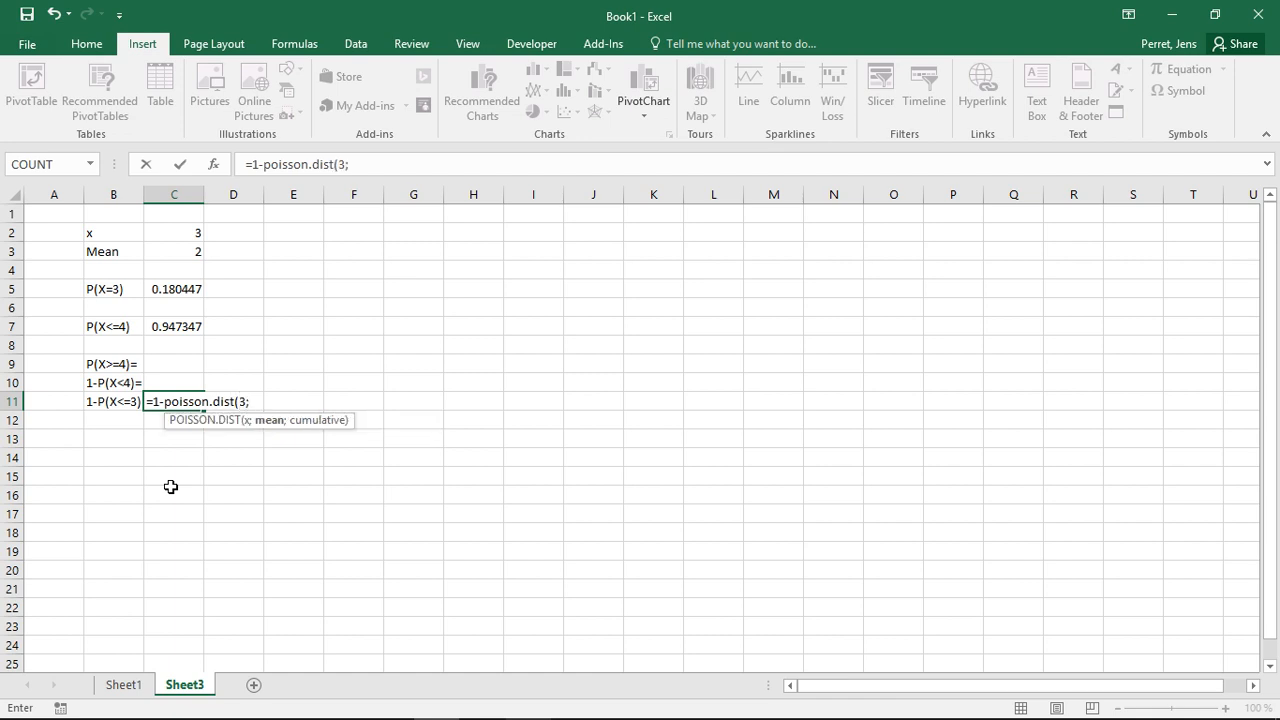
text(2;TRUE))
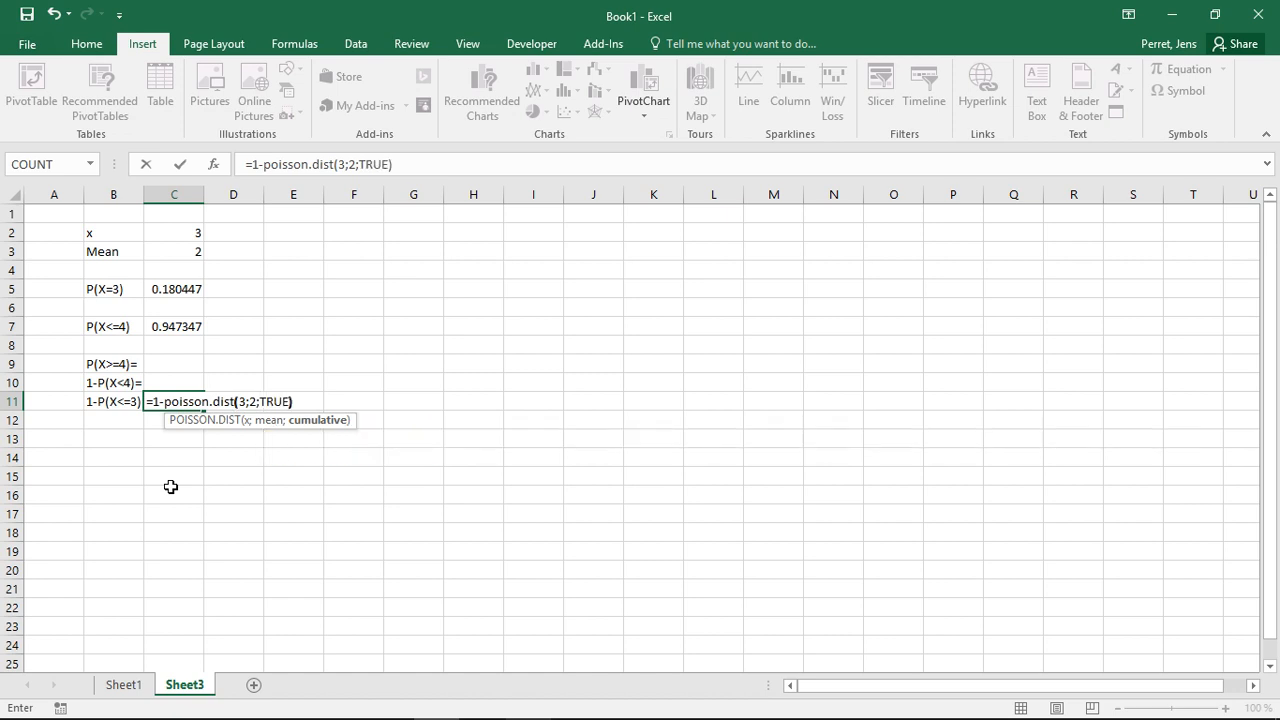
key(Enter)
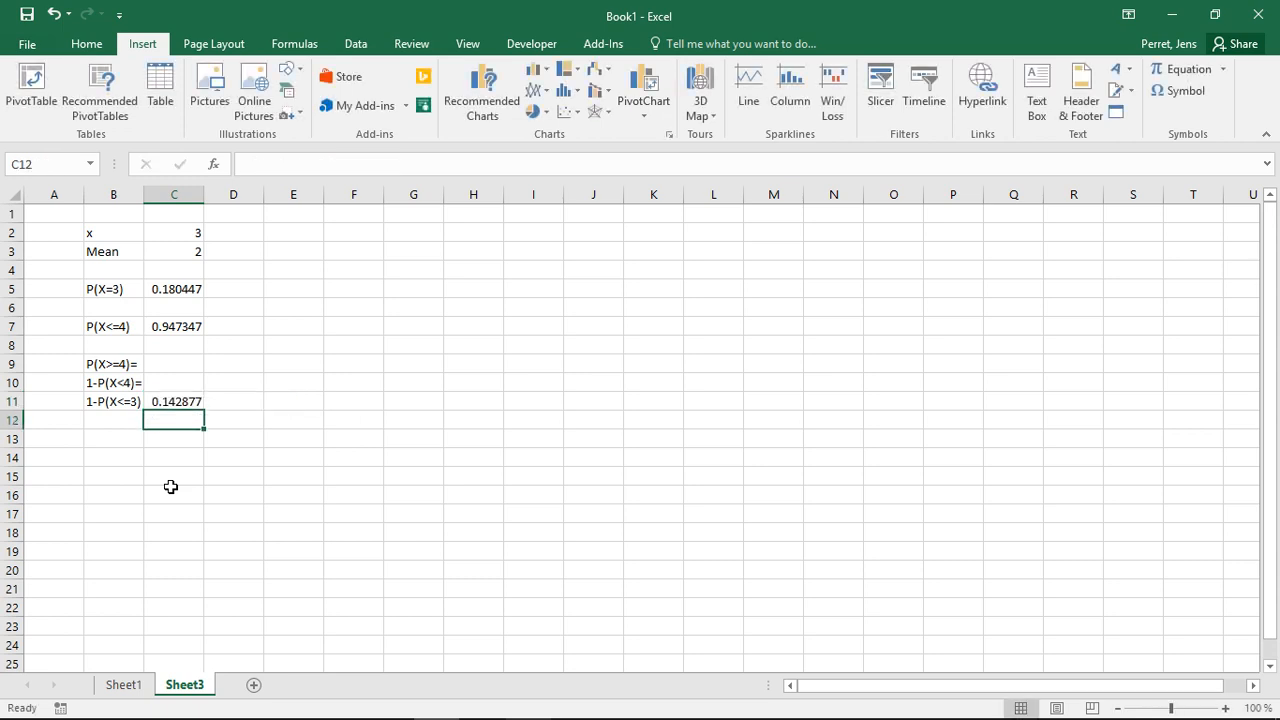
mouse_move(183, 468)
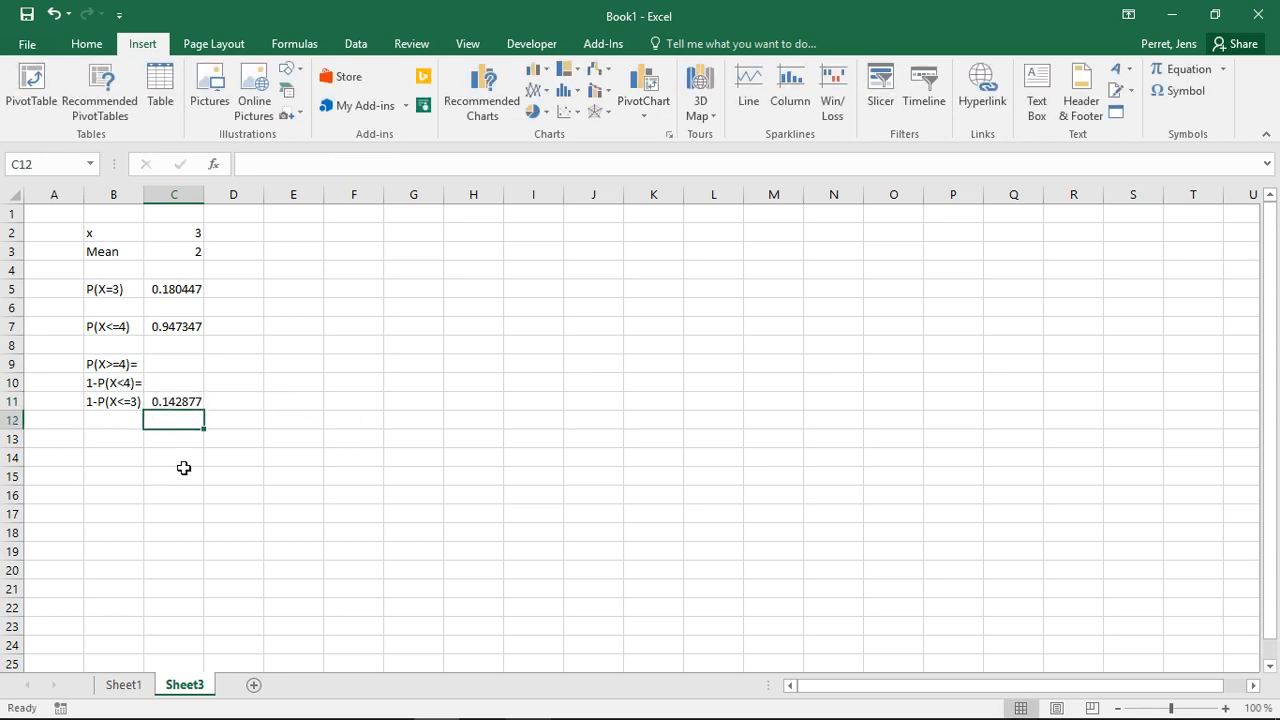
mouse_move(222, 436)
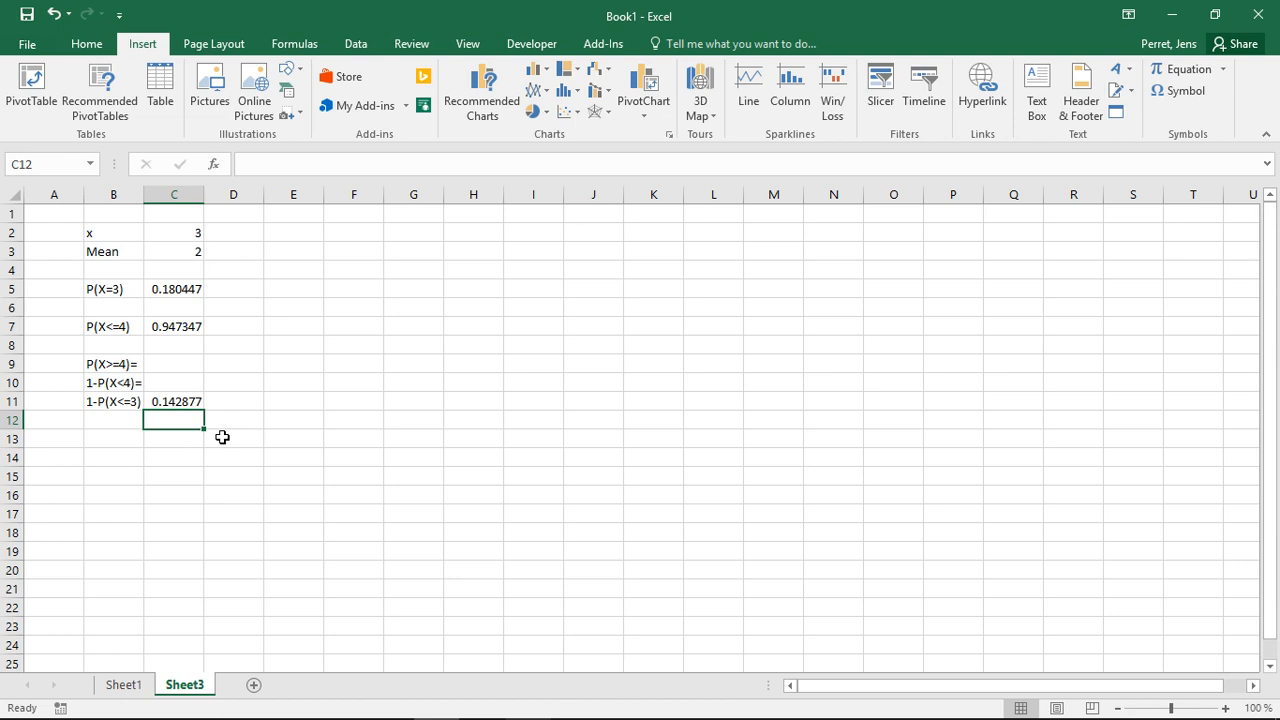
mouse_move(110, 382)
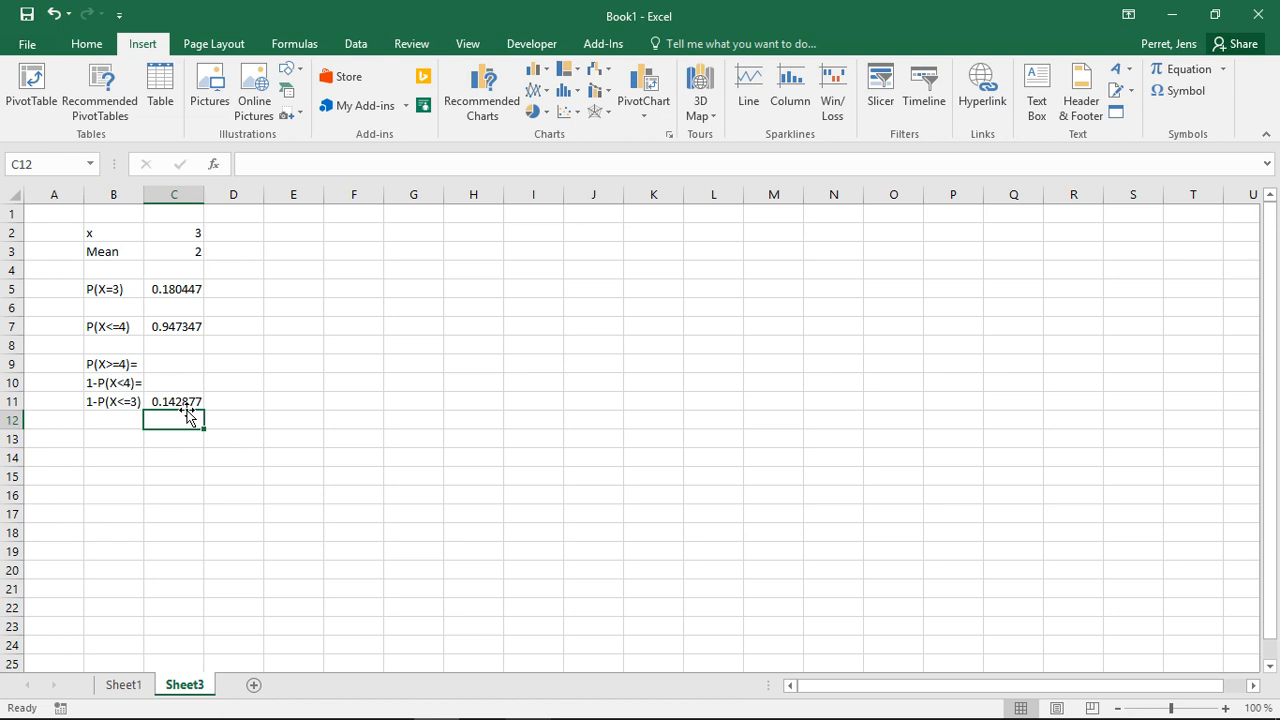
mouse_move(287, 265)
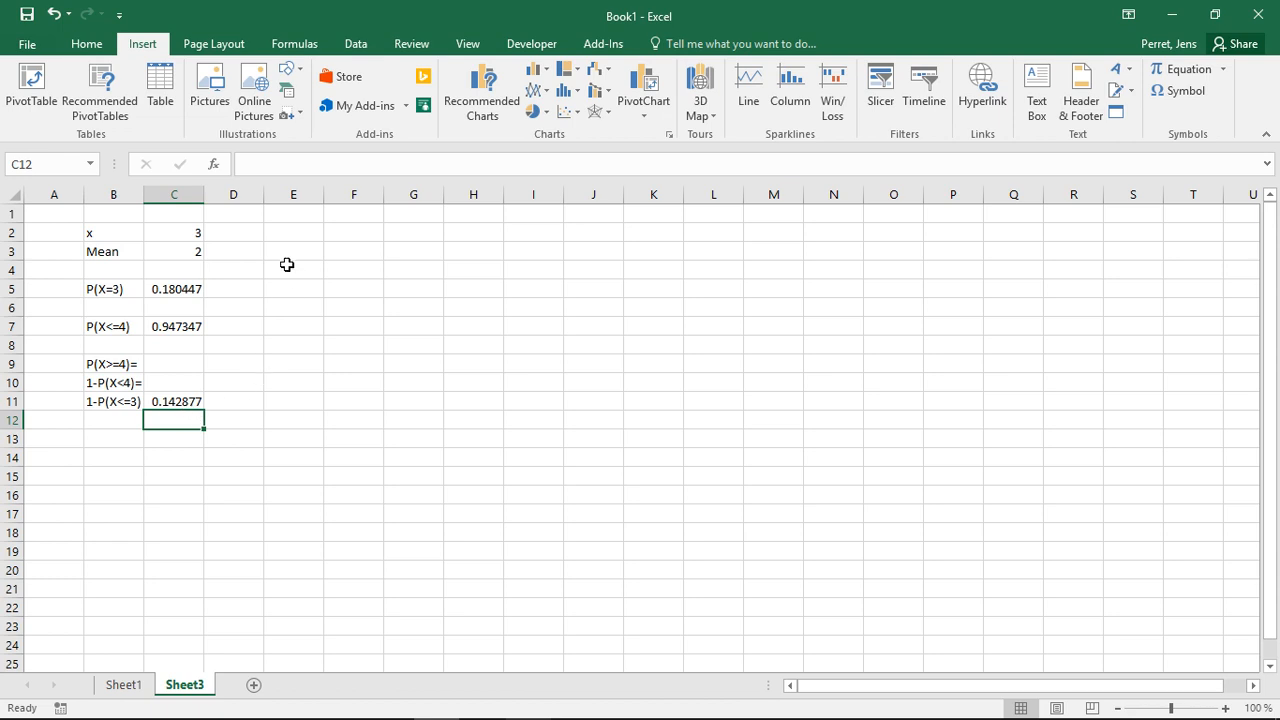
mouse_move(69, 223)
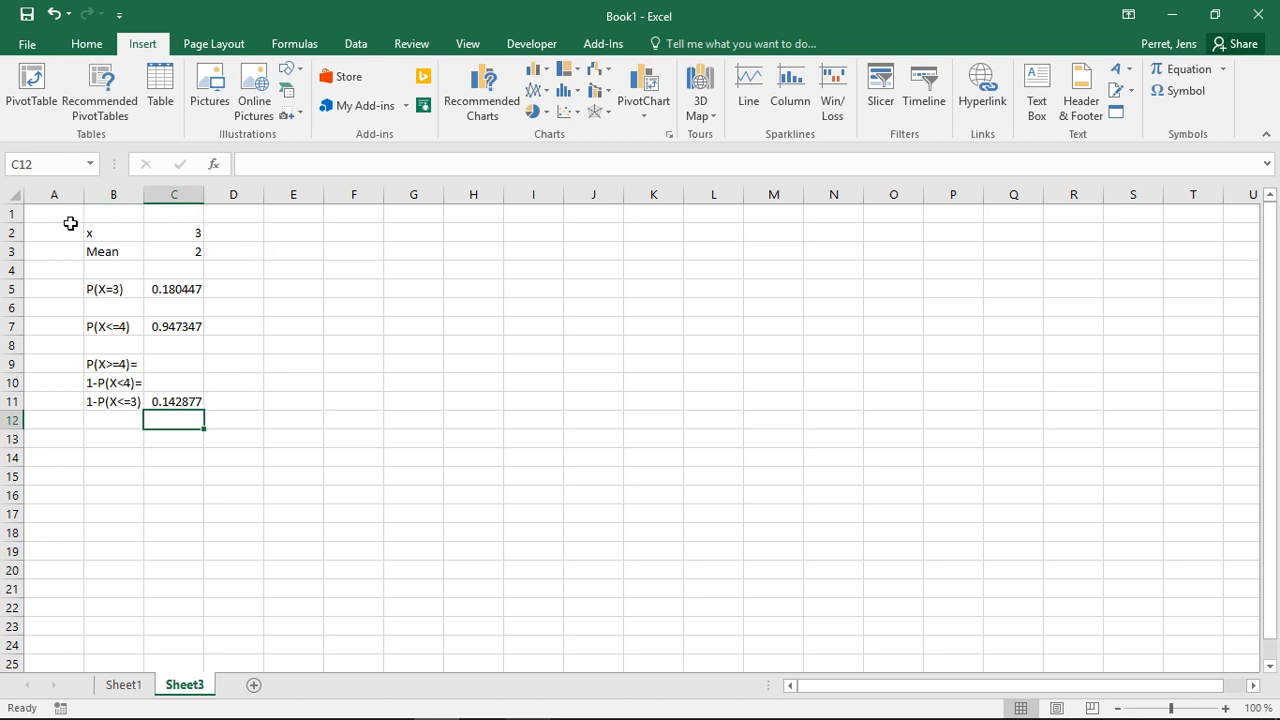
mouse_move(254, 261)
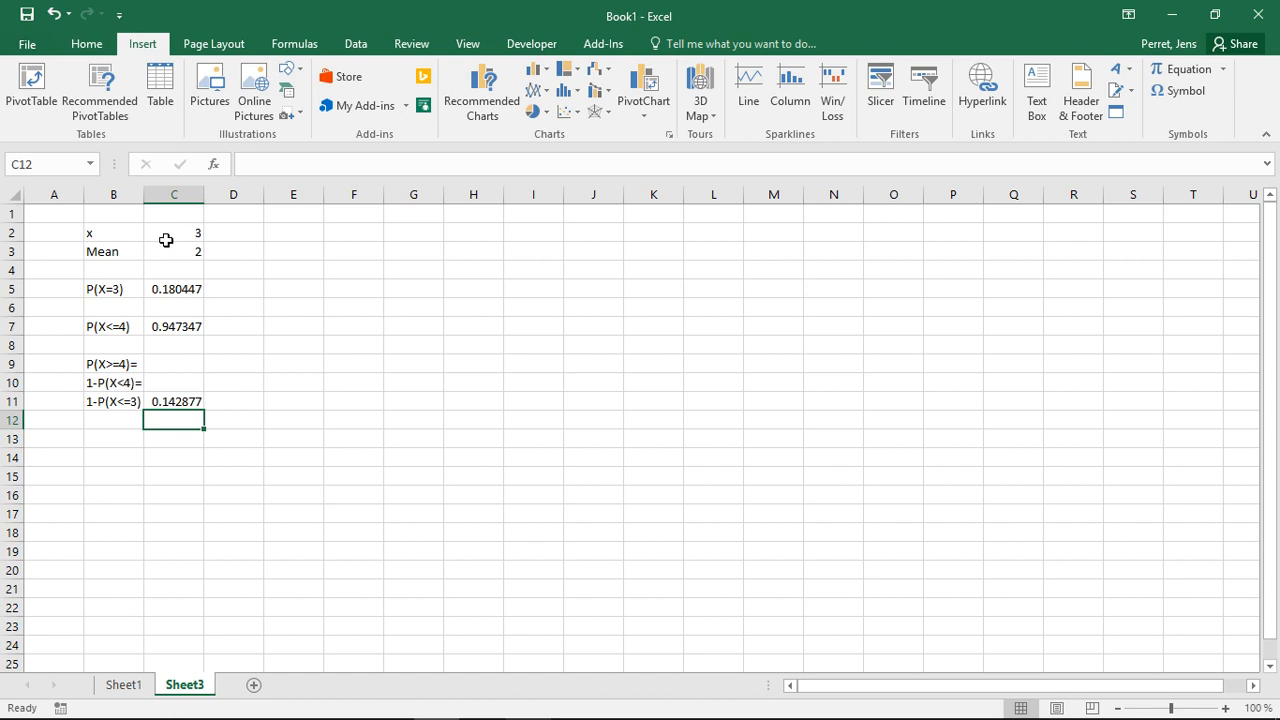
click(174, 251)
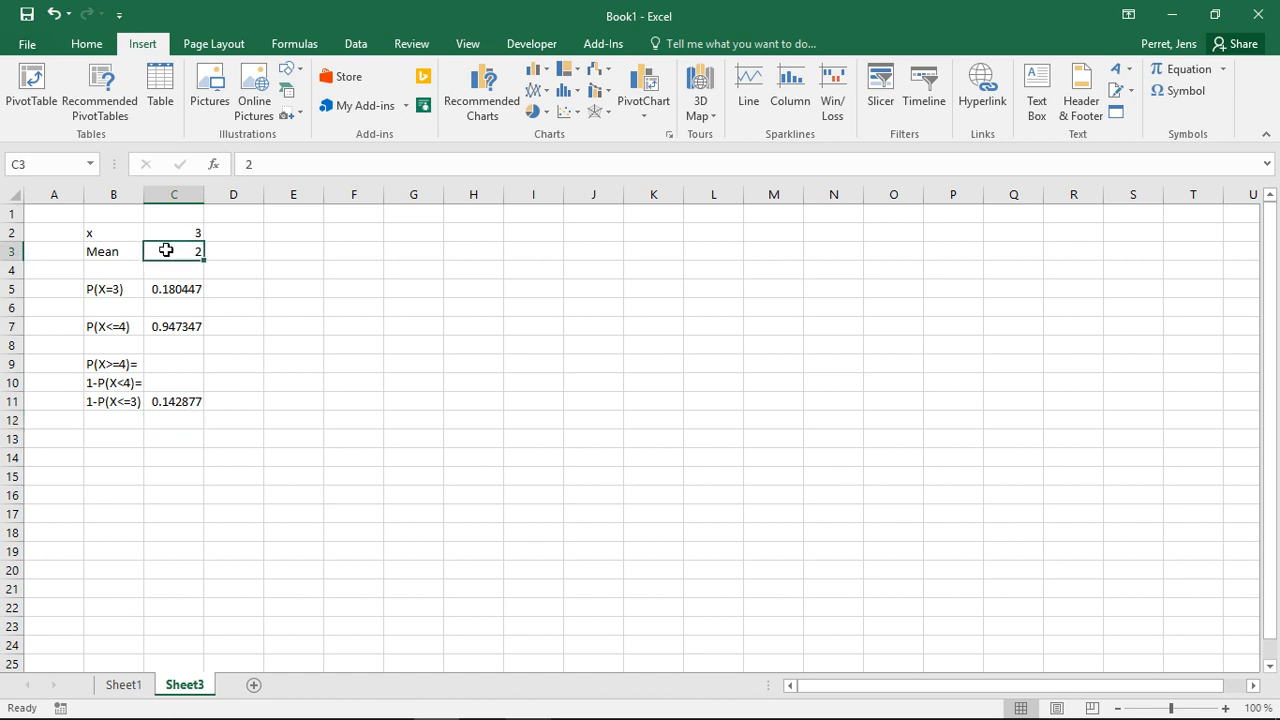
mouse_move(160, 248)
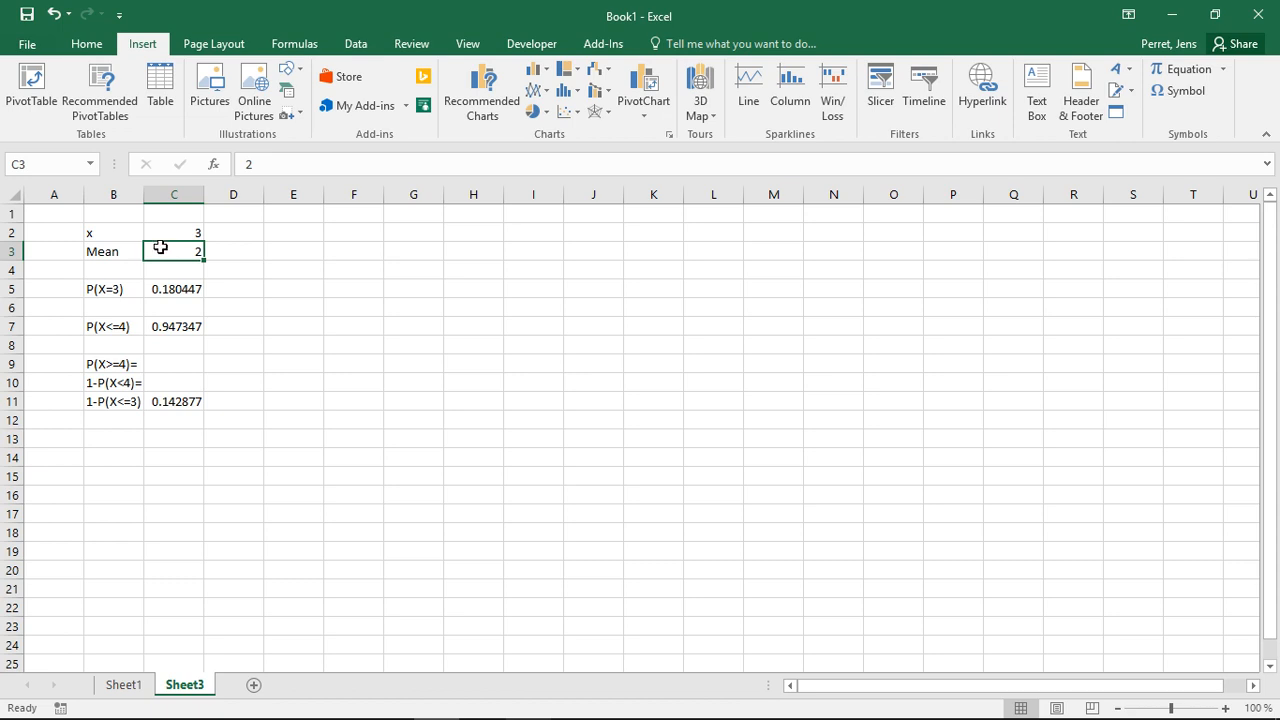
click(174, 232)
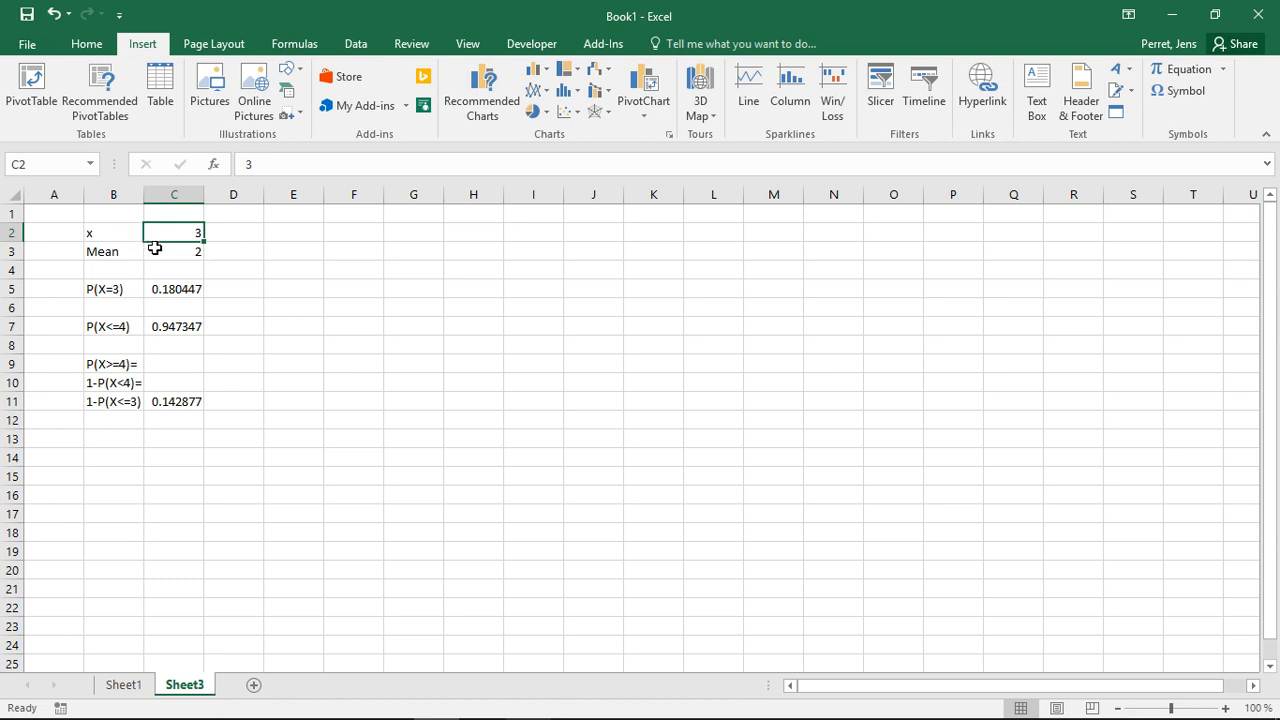
mouse_move(117, 232)
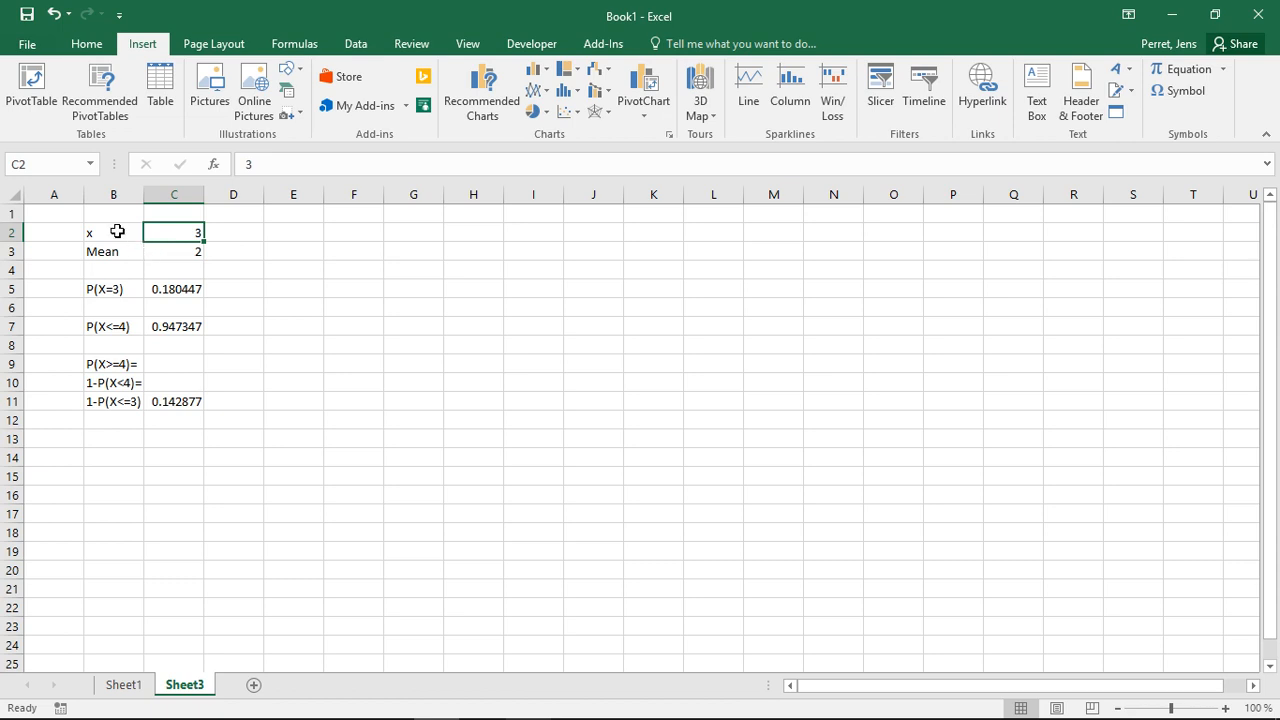
mouse_move(287, 248)
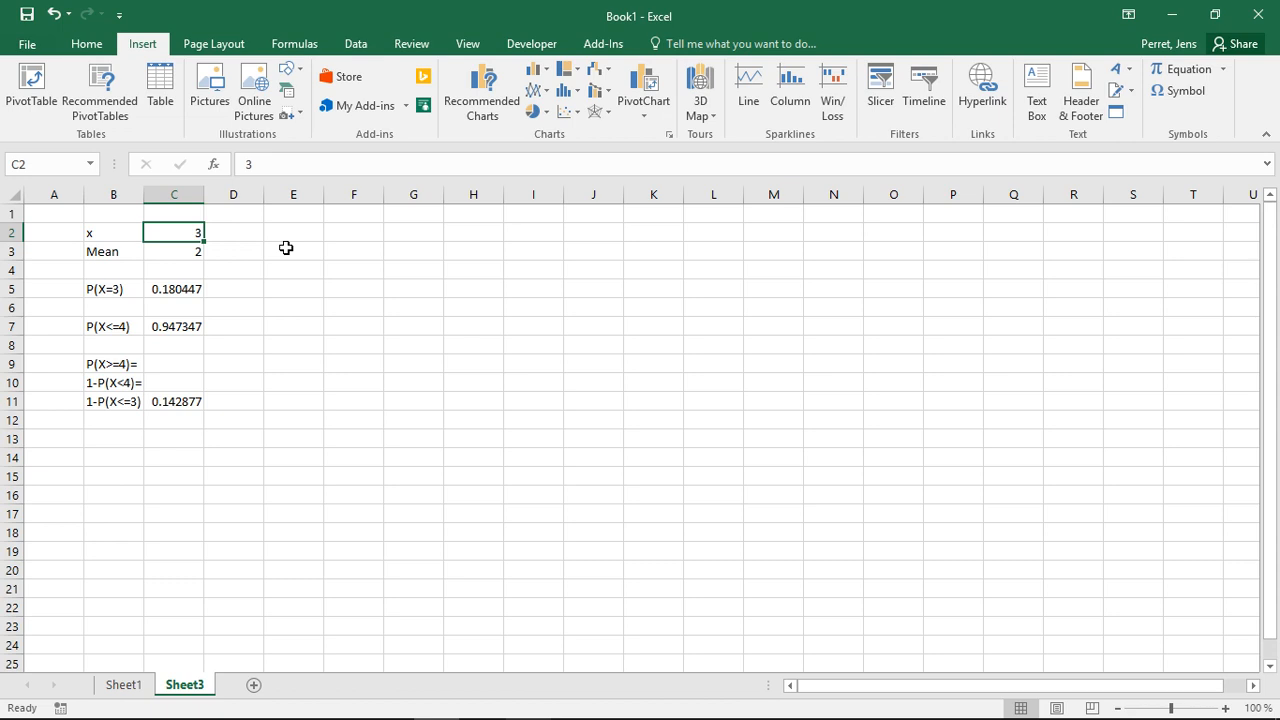